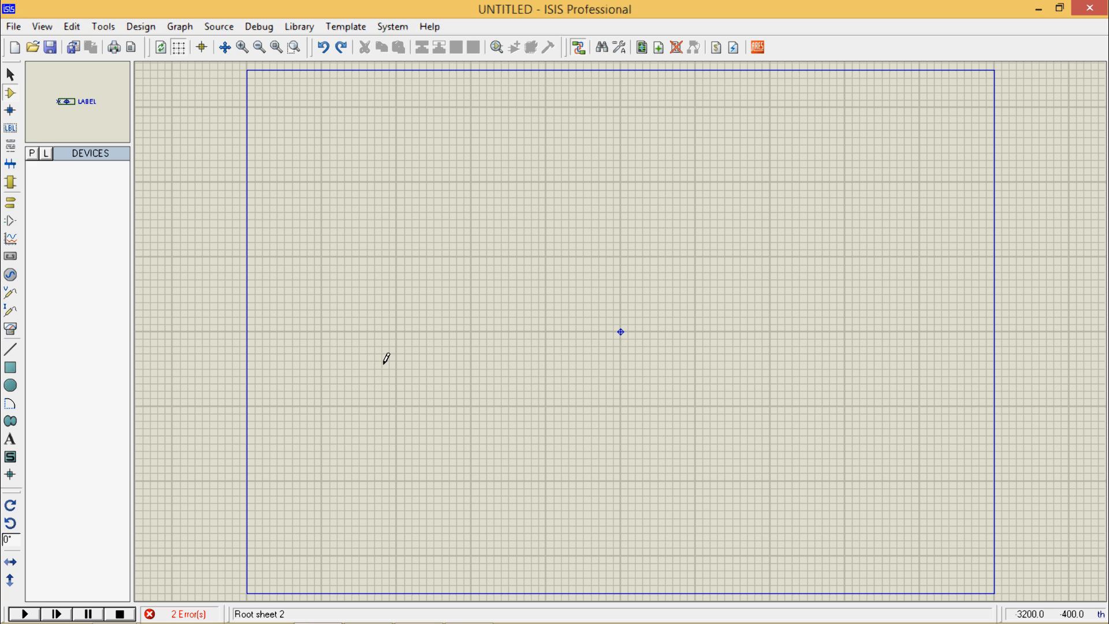
mouse_move(10, 181)
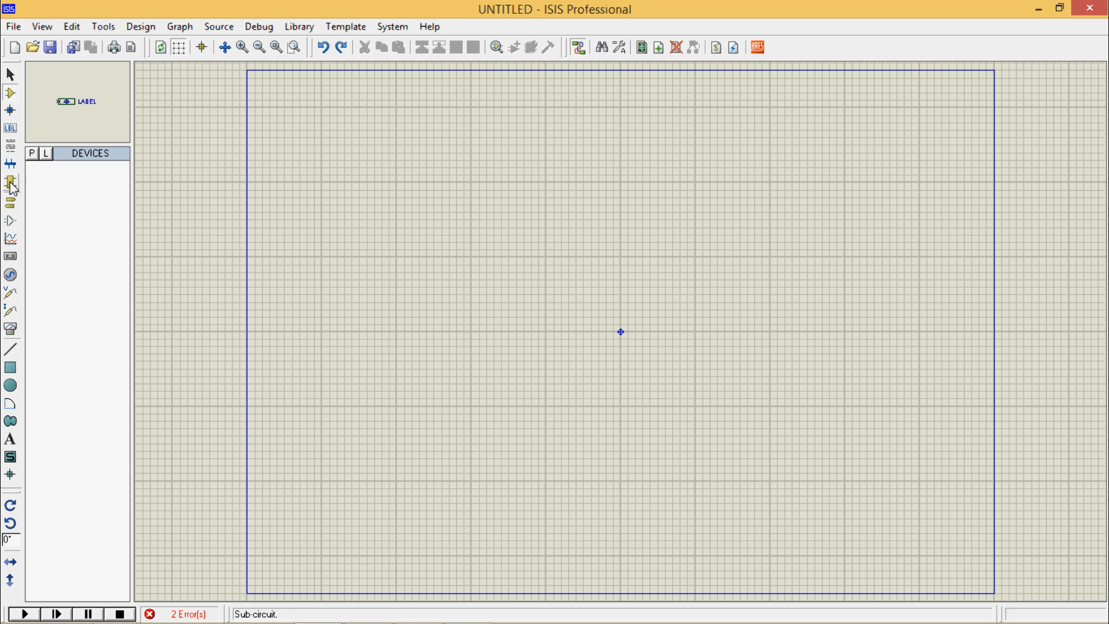
Draw a tall rectangular SUB? subcircuit block in the upper left of the empty sheet.
left_click(10, 182)
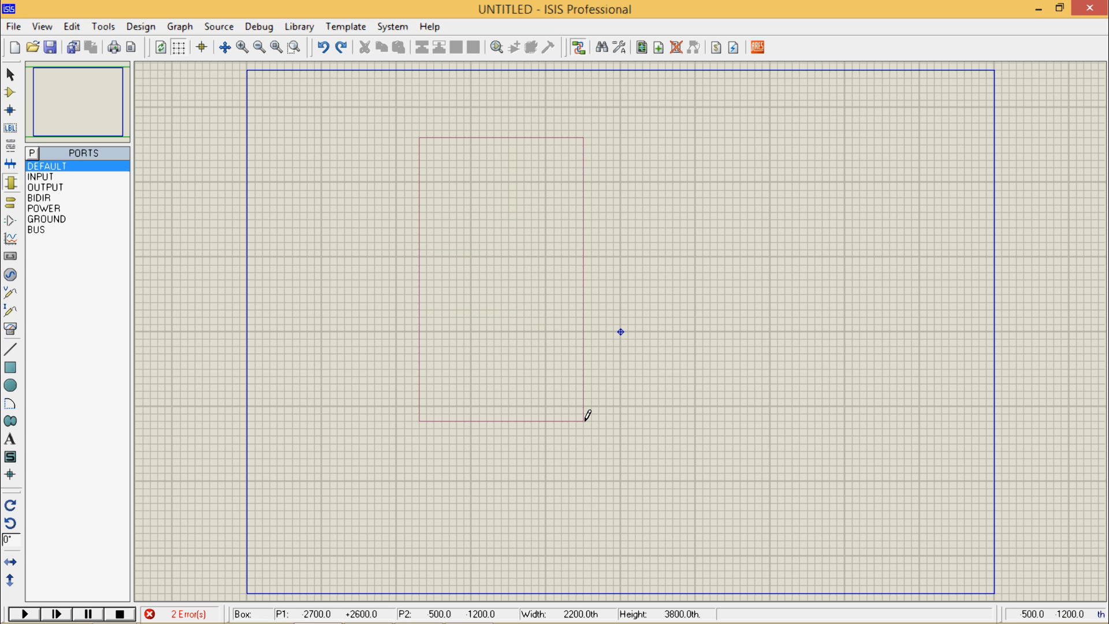
left_click(586, 416)
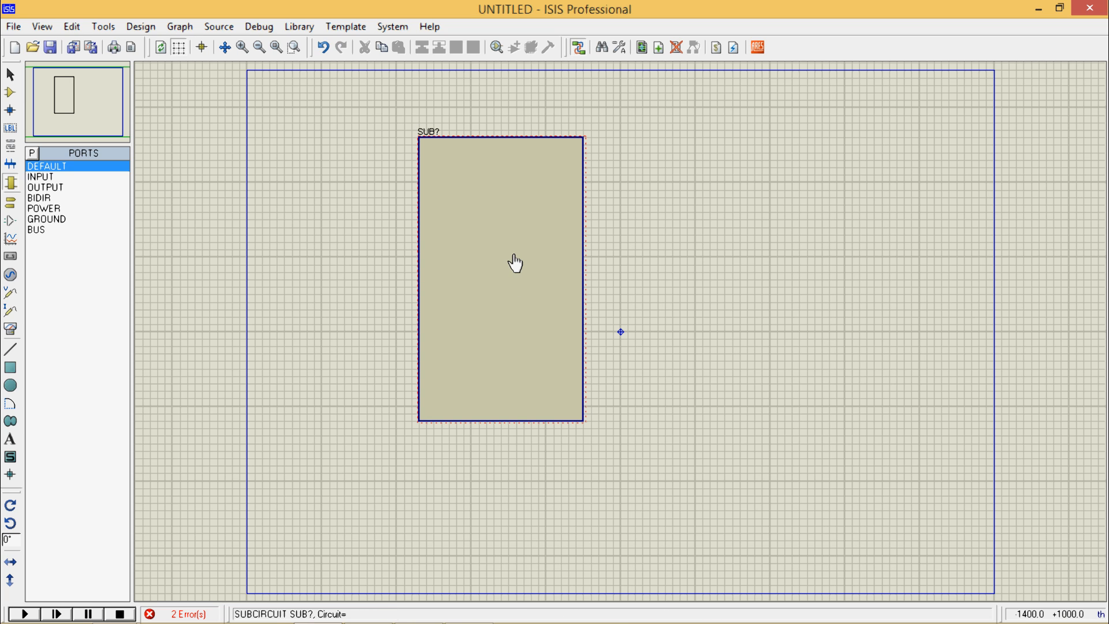
mouse_move(482, 192)
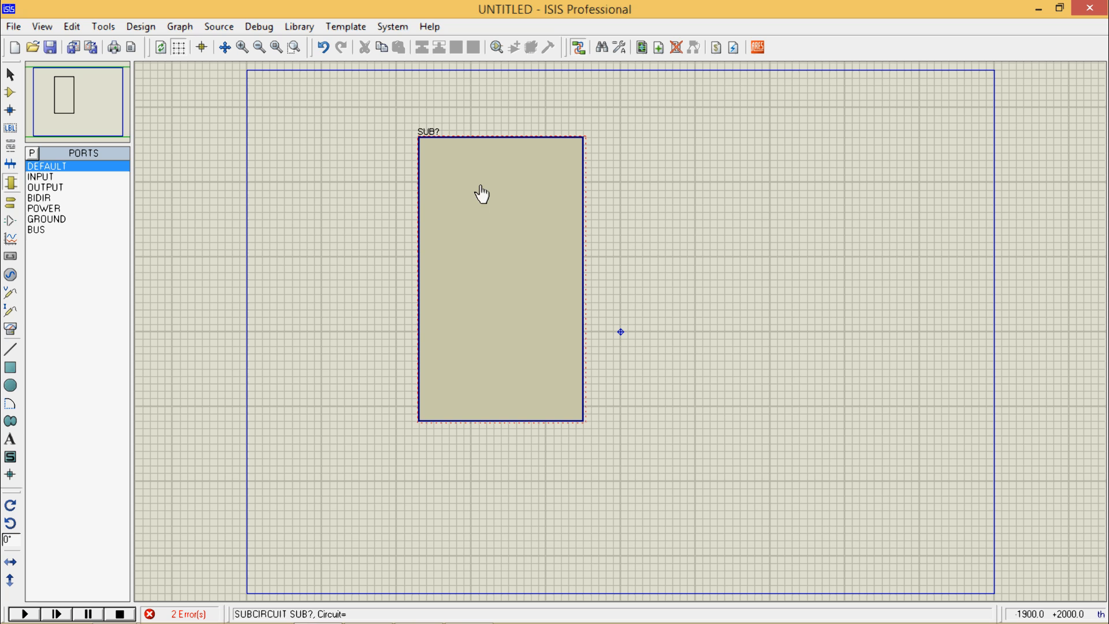
Name the subcircuit block YOGESH in the Edit Subcircuit dialog.
double_click(482, 192)
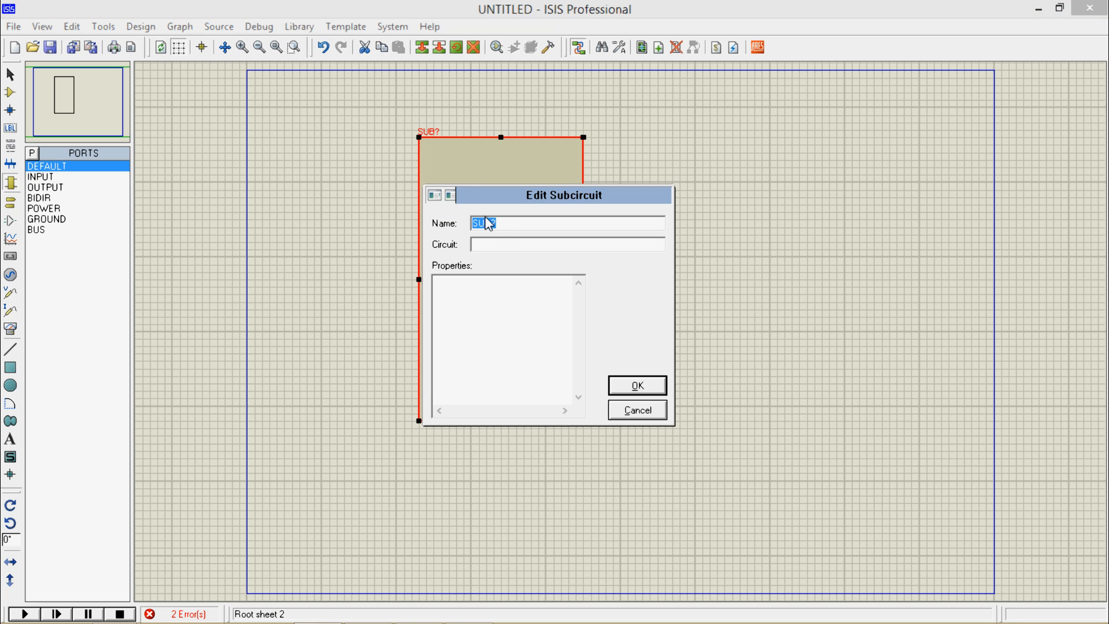
type("YOGESH")
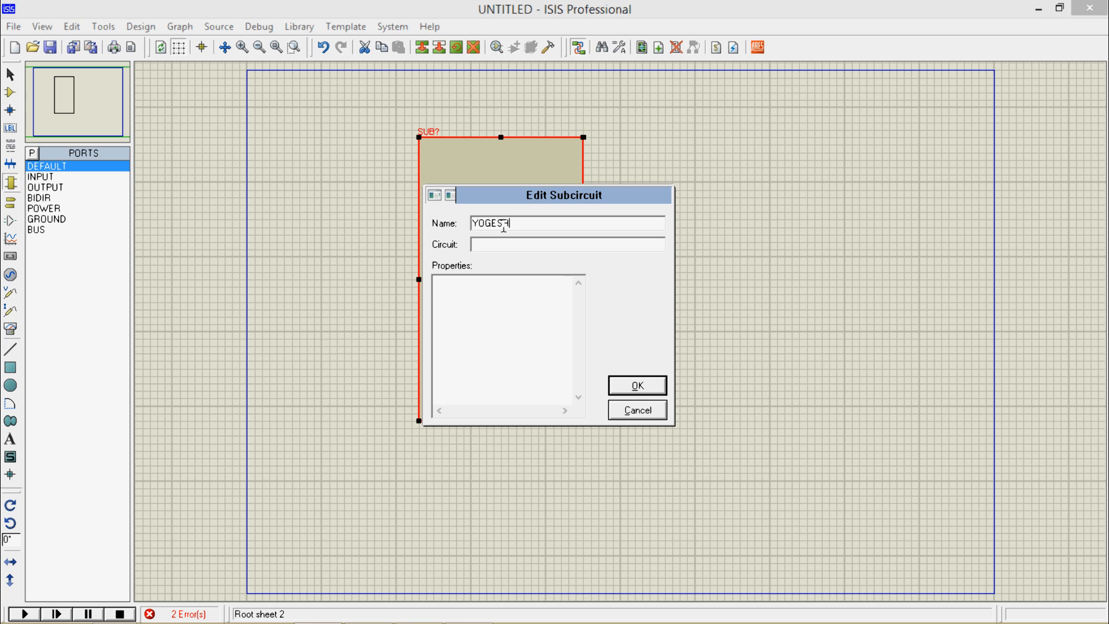
left_click(636, 385)
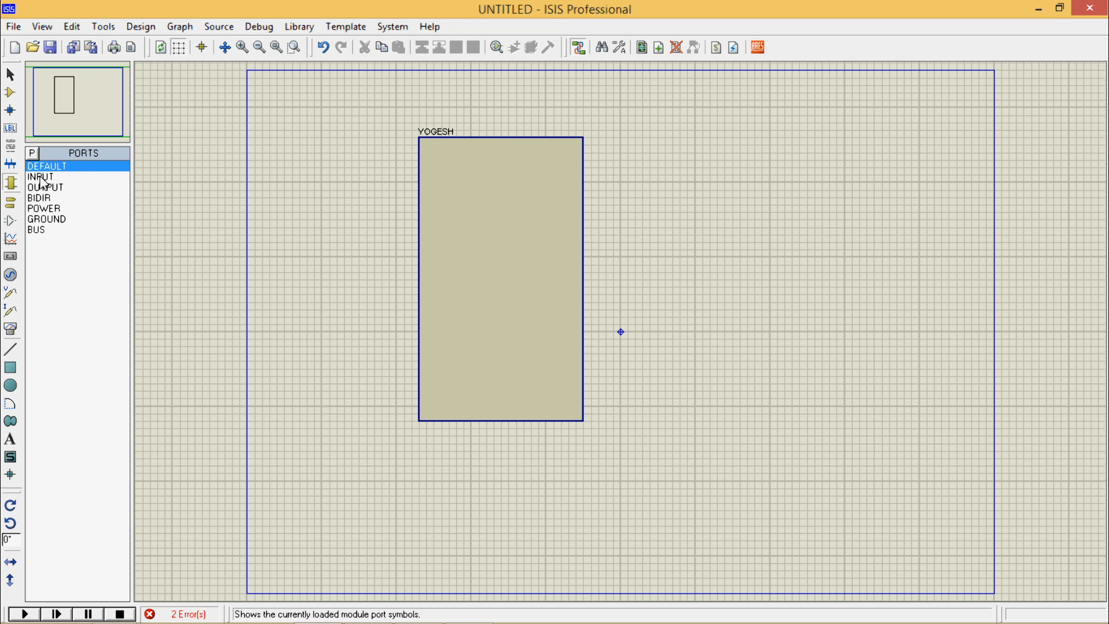
mouse_move(55, 217)
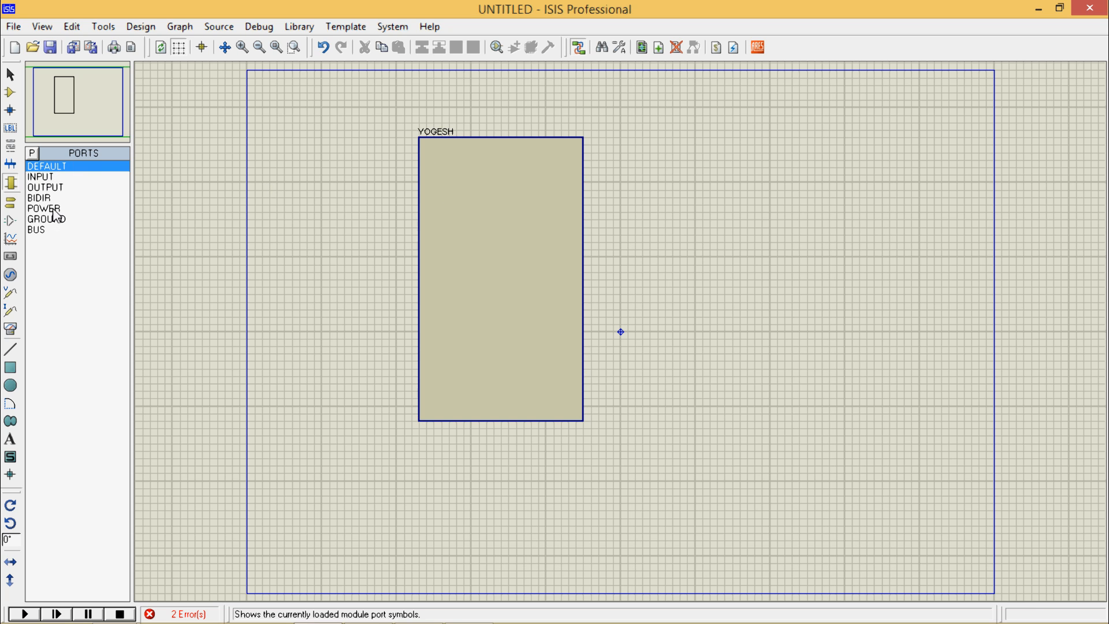
Add INPUT ports on YOGESH's left edge and an OUTPUT port on its right edge.
left_click(40, 177)
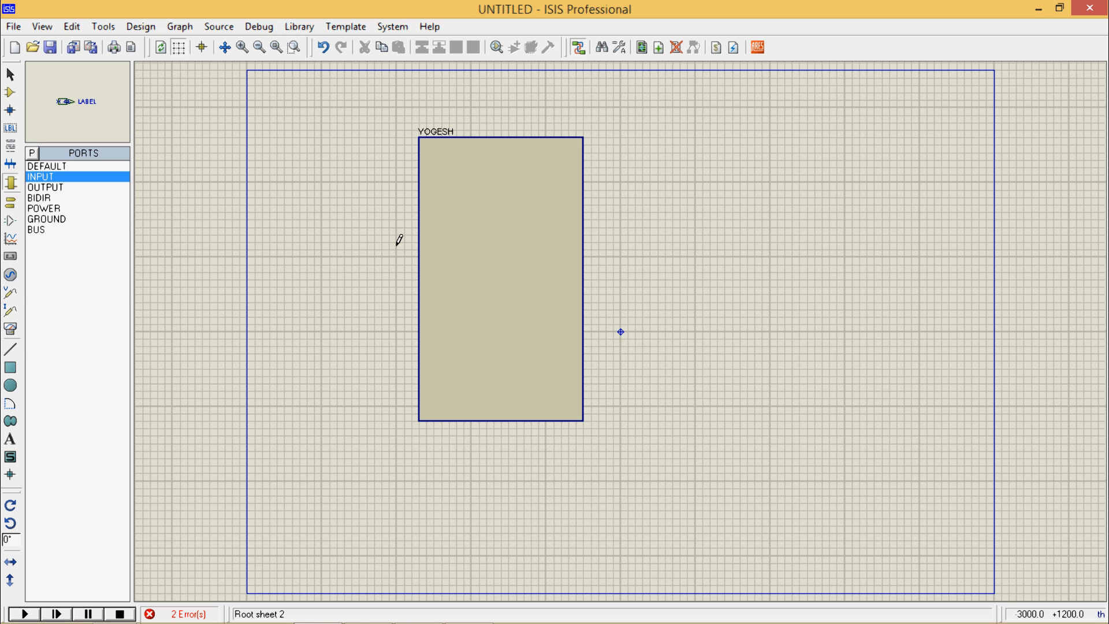
left_click(418, 186)
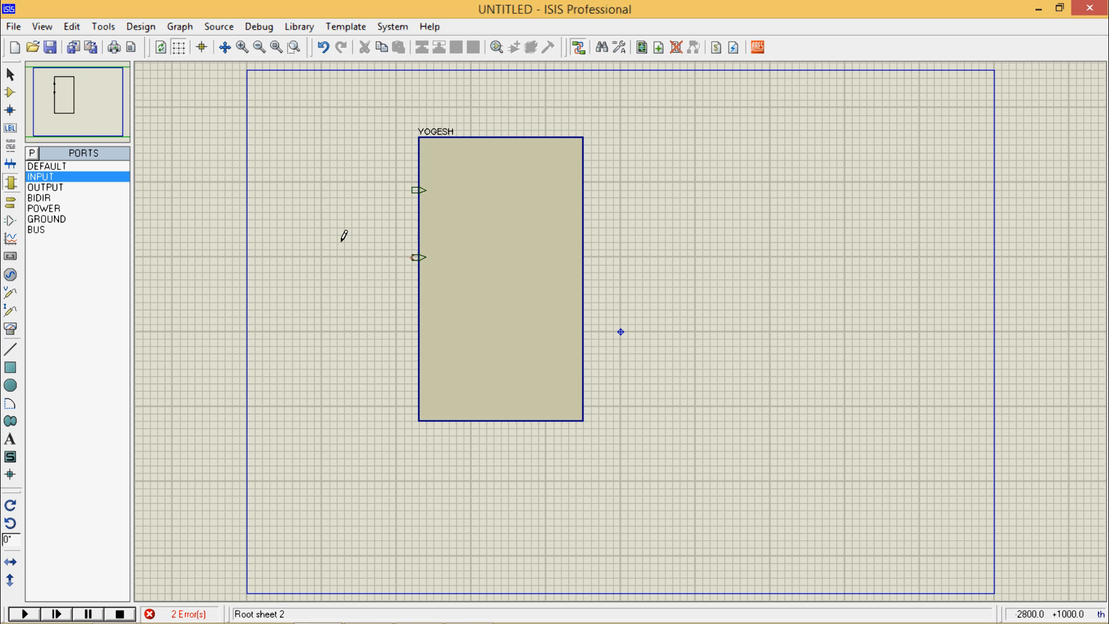
left_click(45, 187)
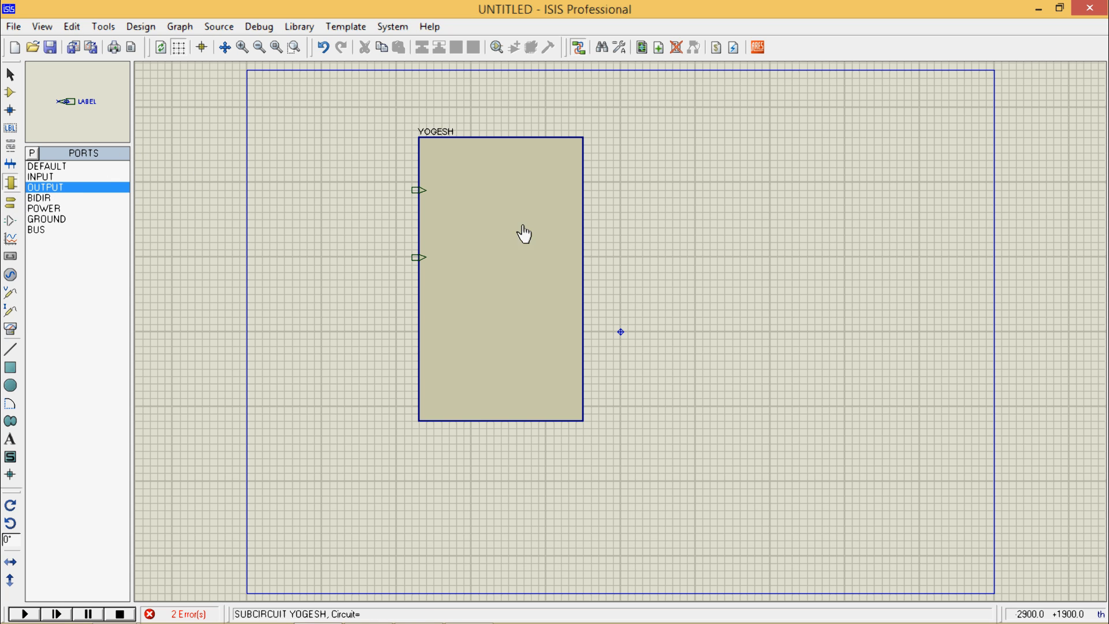
left_click(584, 198)
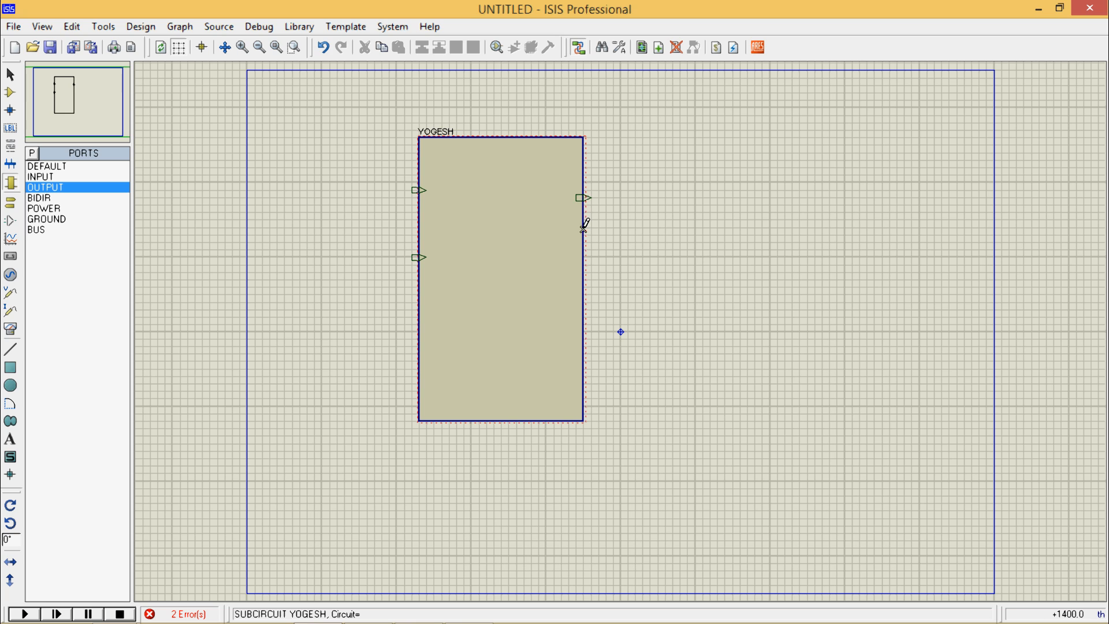
mouse_move(583, 256)
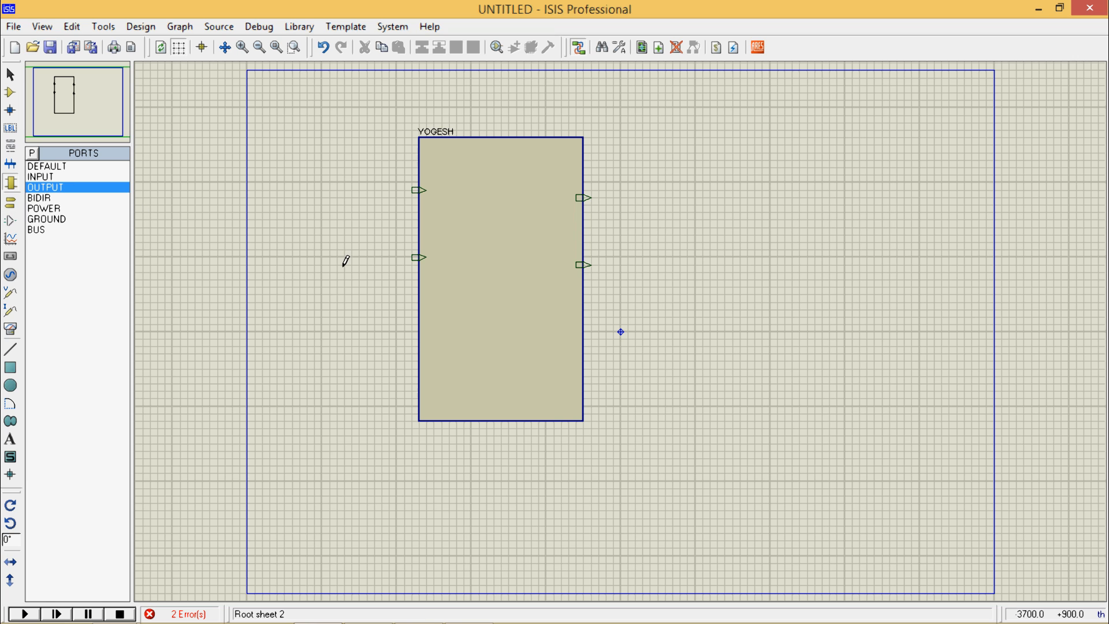
Go to the YOGESH block's child sheet from its right-click menu.
right_click(500, 276)
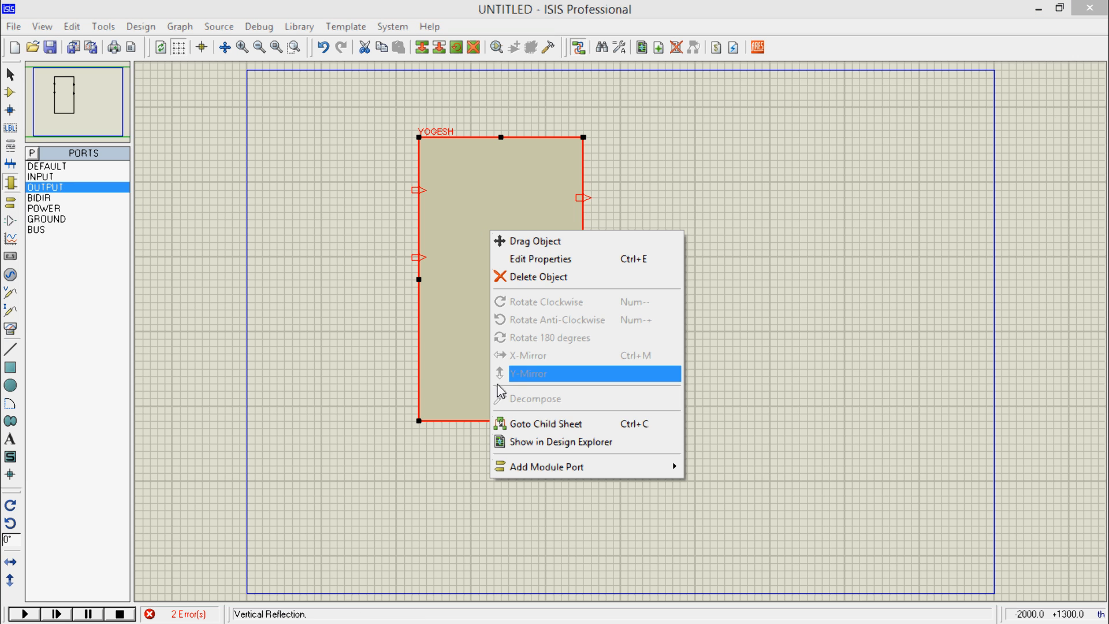
mouse_move(539, 423)
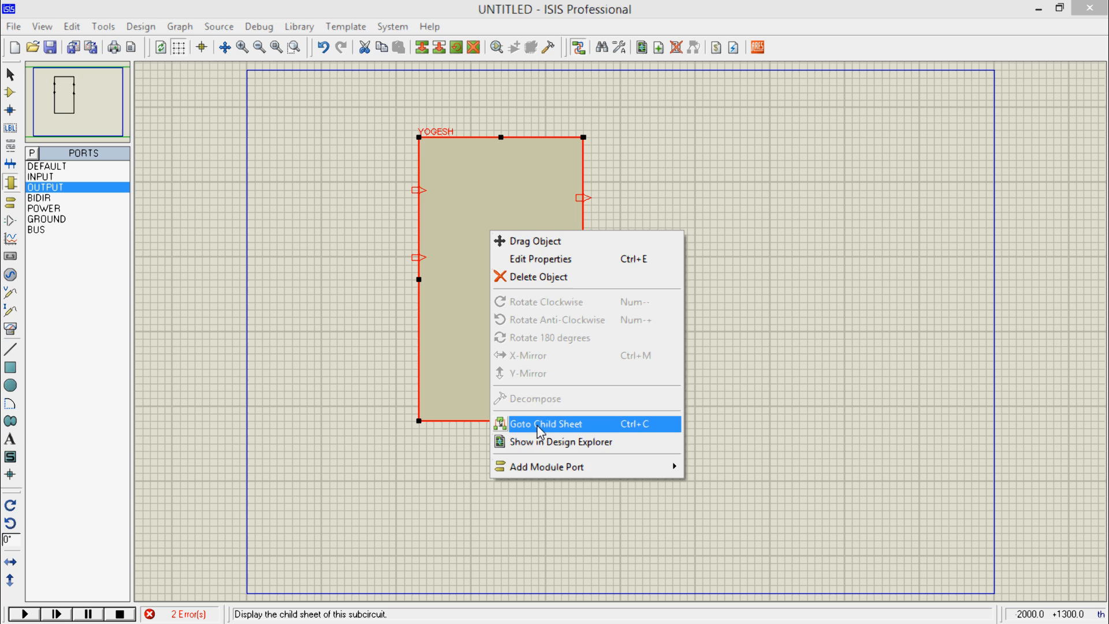
left_click(545, 423)
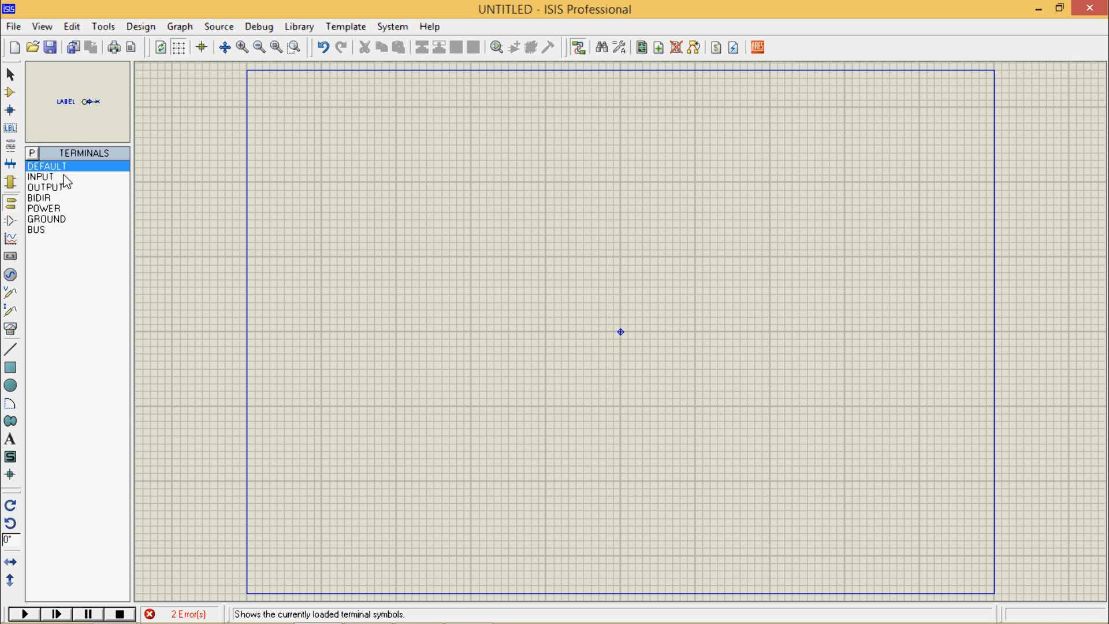
Place INPUT and OUTPUT terminals on the child sheet, then start an OR gate library search.
left_click(41, 176)
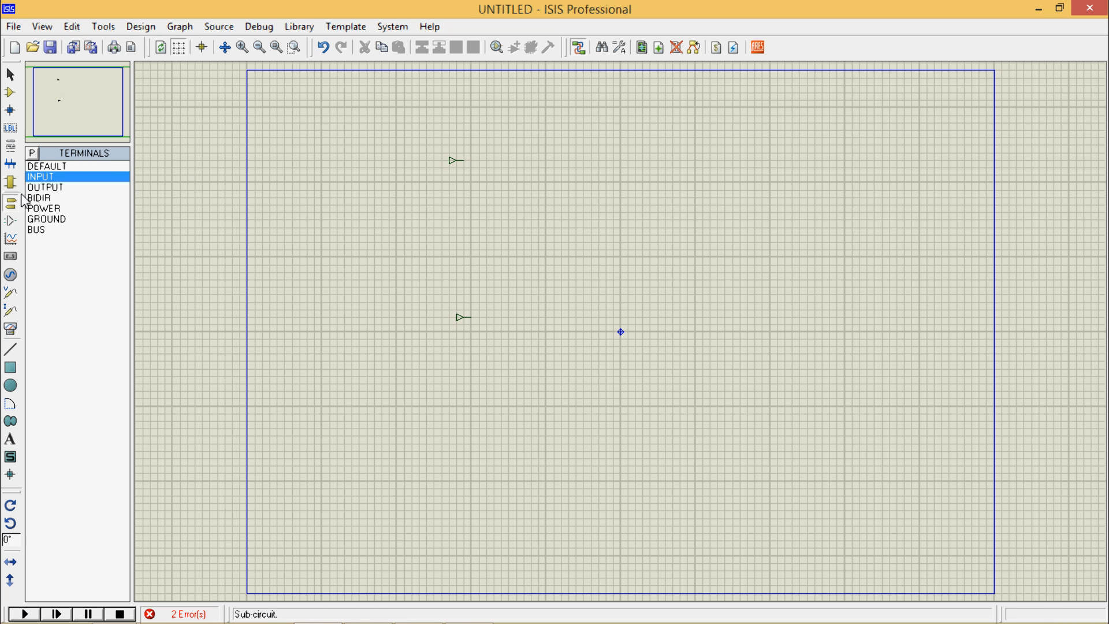
left_click(45, 186)
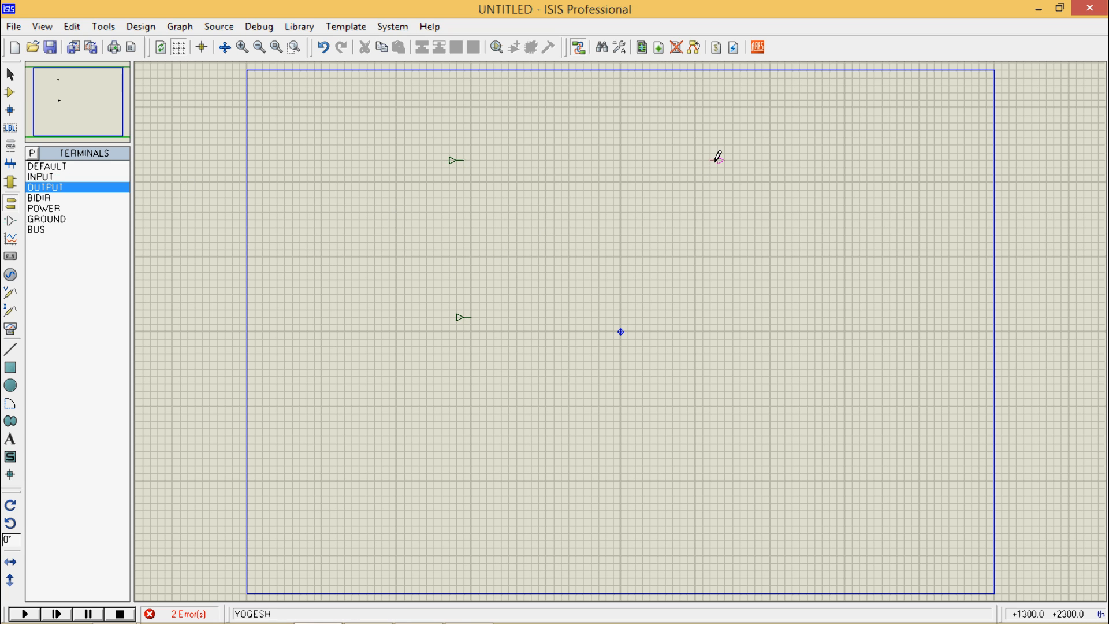
left_click(719, 157)
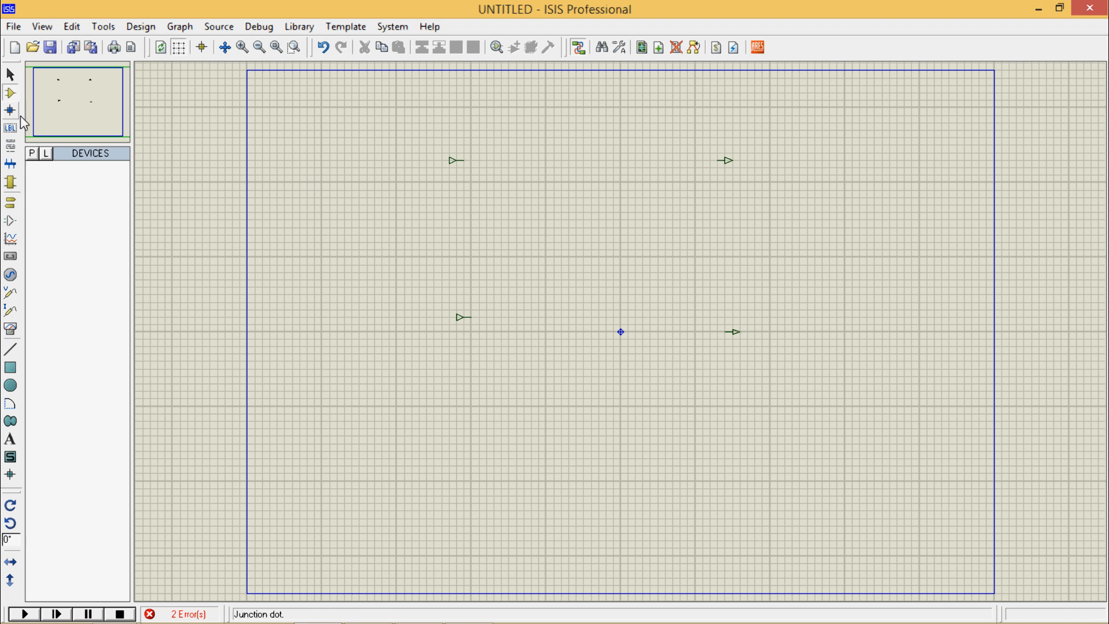
left_click(31, 153)
type("OR gate")
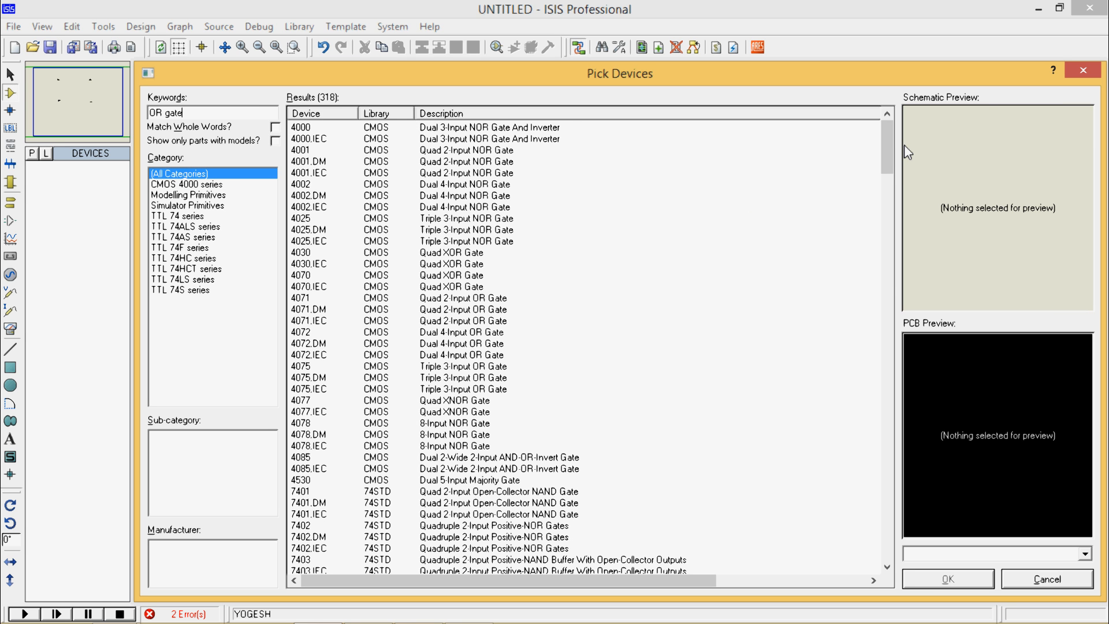
Pick the NOT inverter from the device results and place it between the terminals.
scroll("down", 3)
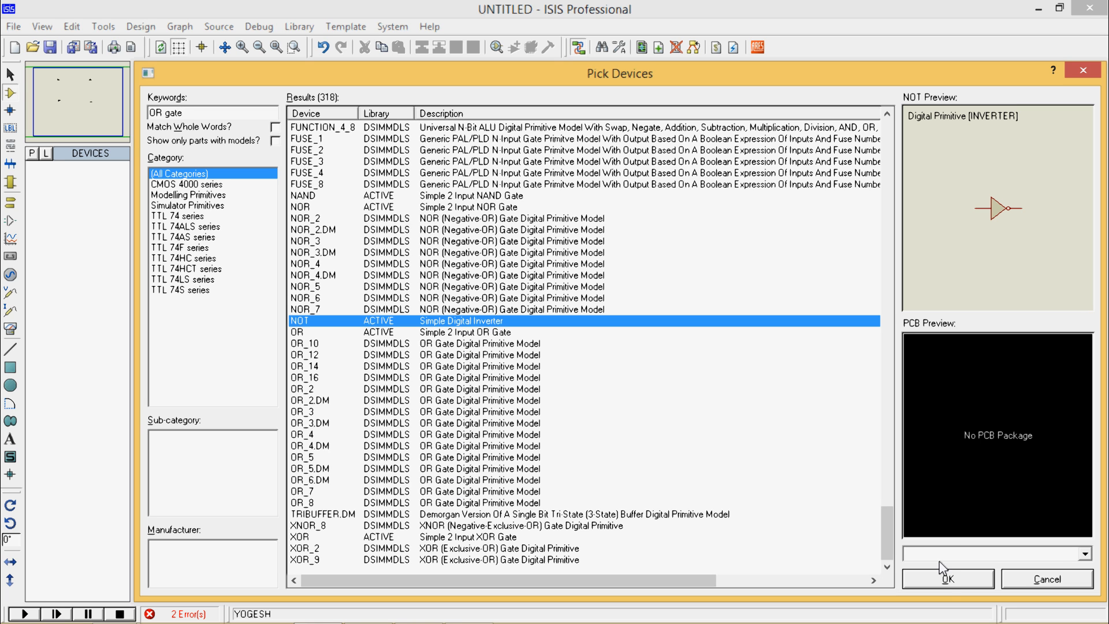
left_click(948, 578)
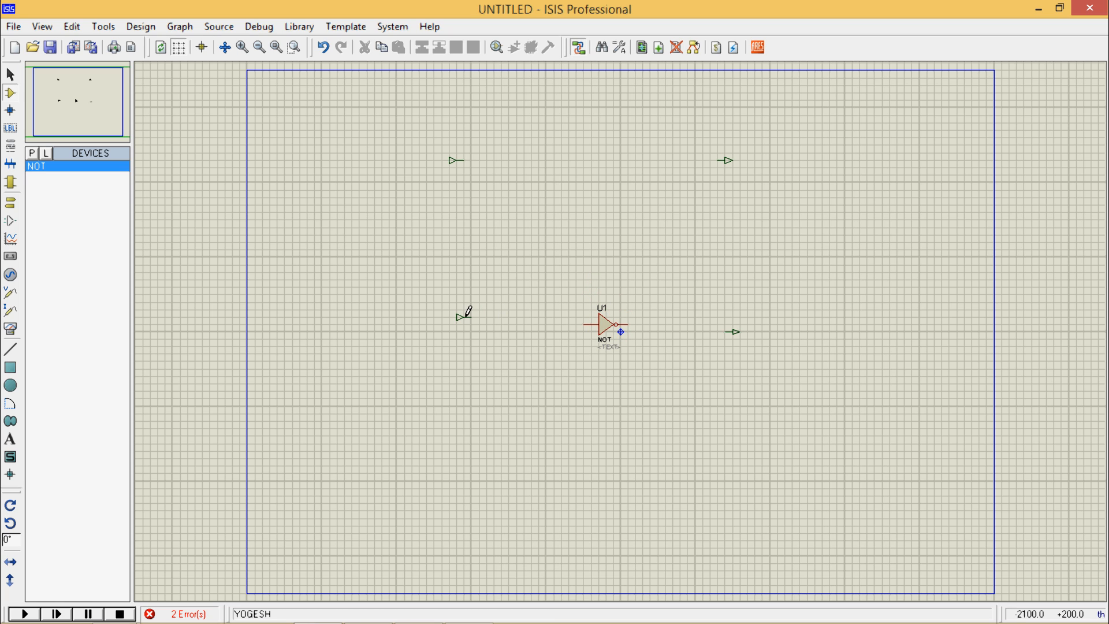
Wire the lower input terminal through the NOT gate to the lower output terminal.
left_click_drag(467, 317, 584, 329)
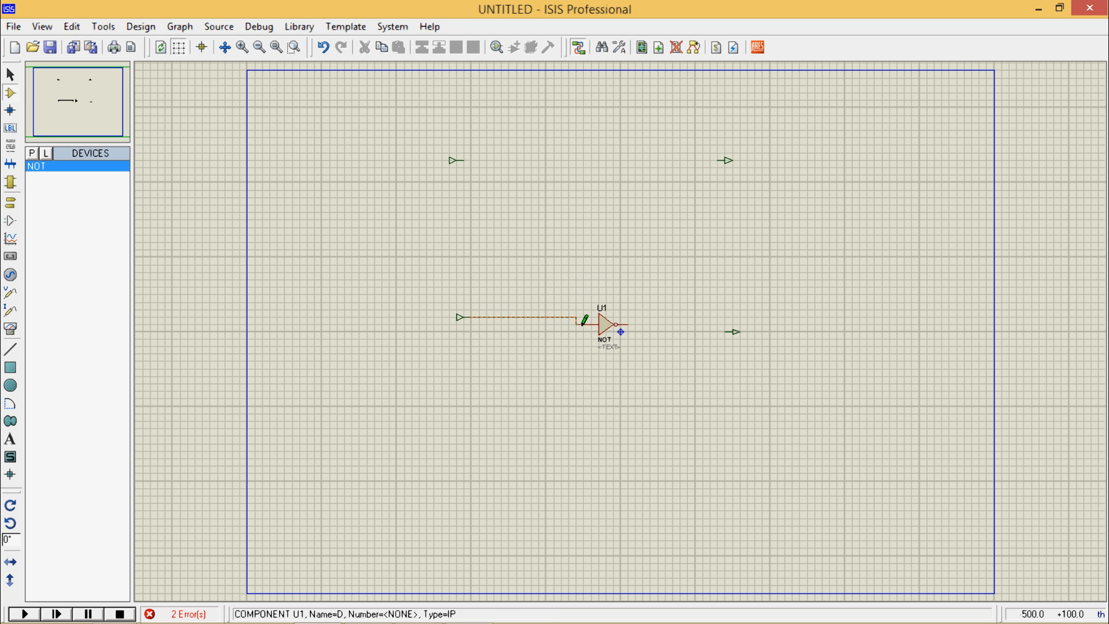
left_click_drag(623, 330, 732, 331)
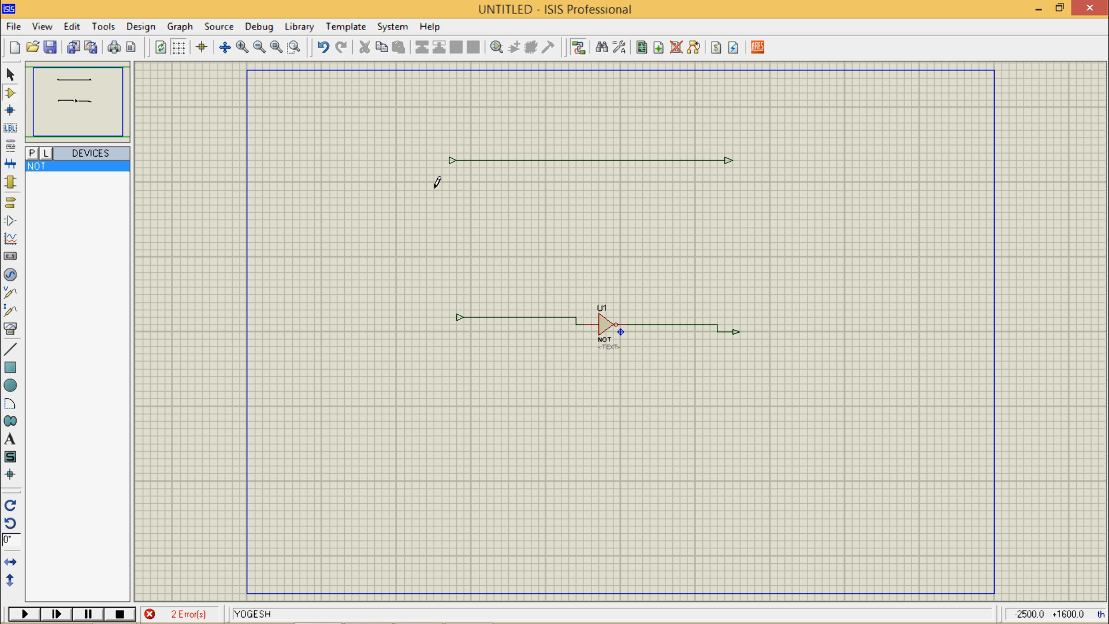
Label the upper input terminal I1 and the NOT gate's input terminal I2.
double_click(451, 160)
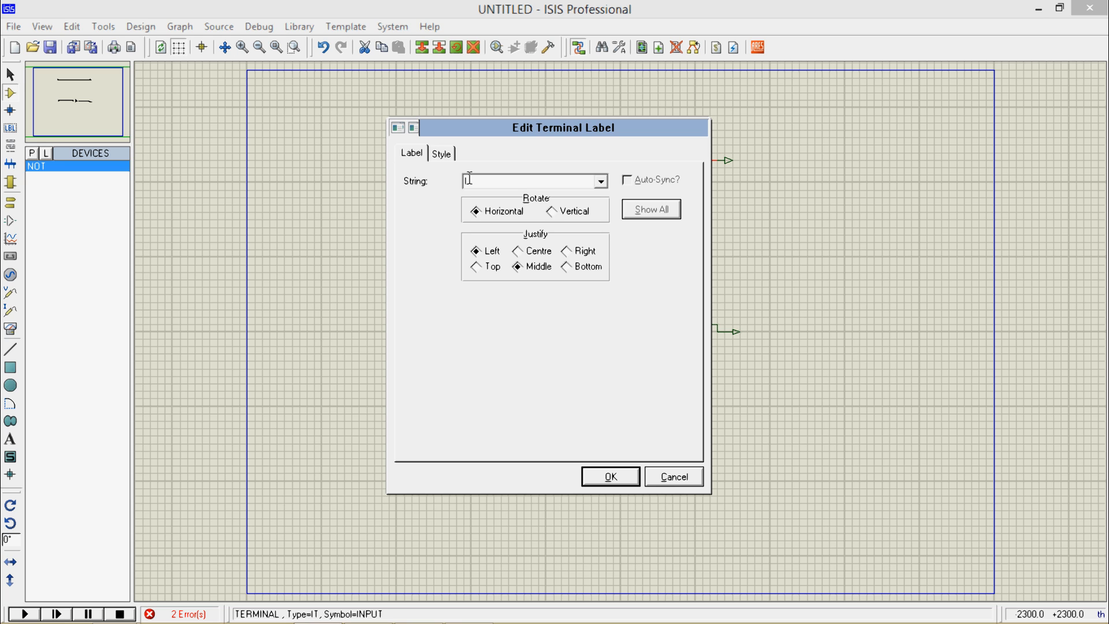
left_click(608, 476)
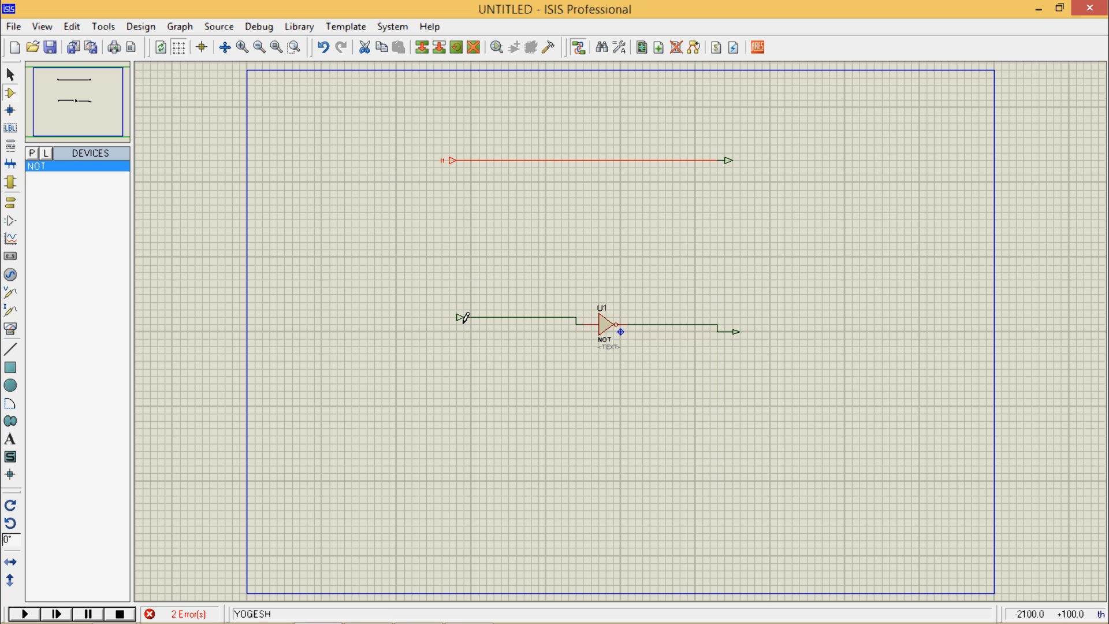
double_click(460, 317)
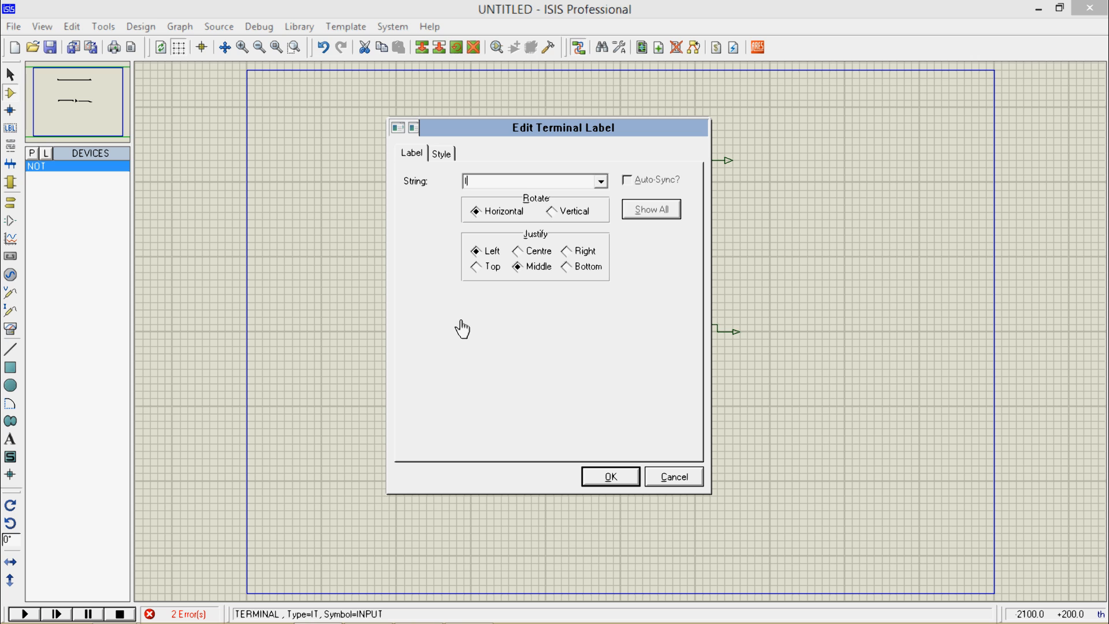
left_click(609, 476)
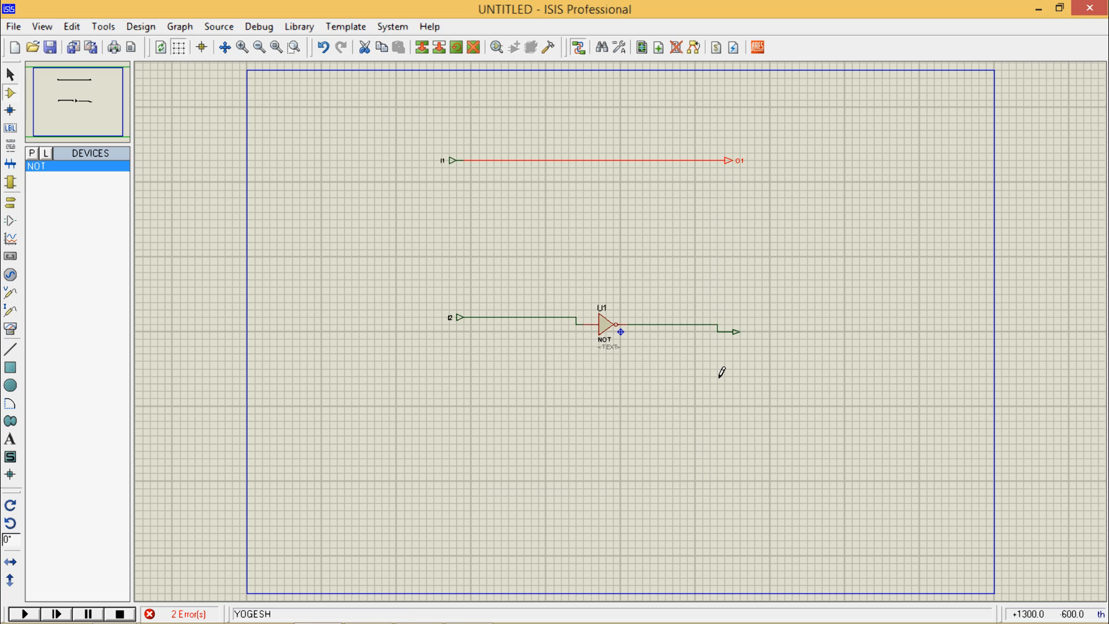
mouse_move(228, 441)
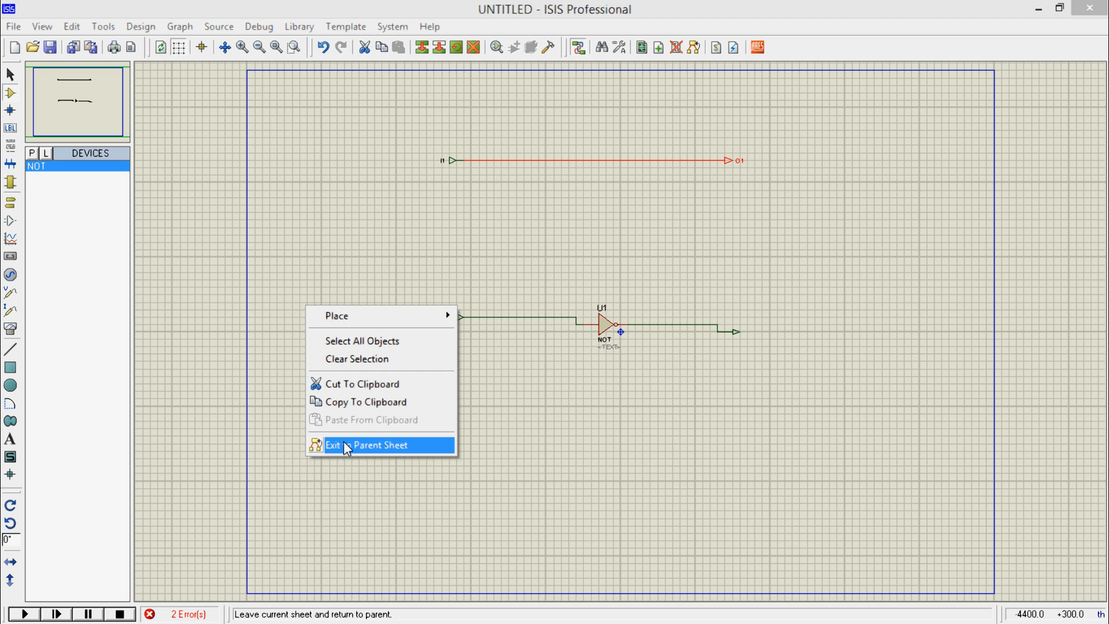
Return to the parent sheet and label the YOGESH block's ports, including O1.
left_click(363, 444)
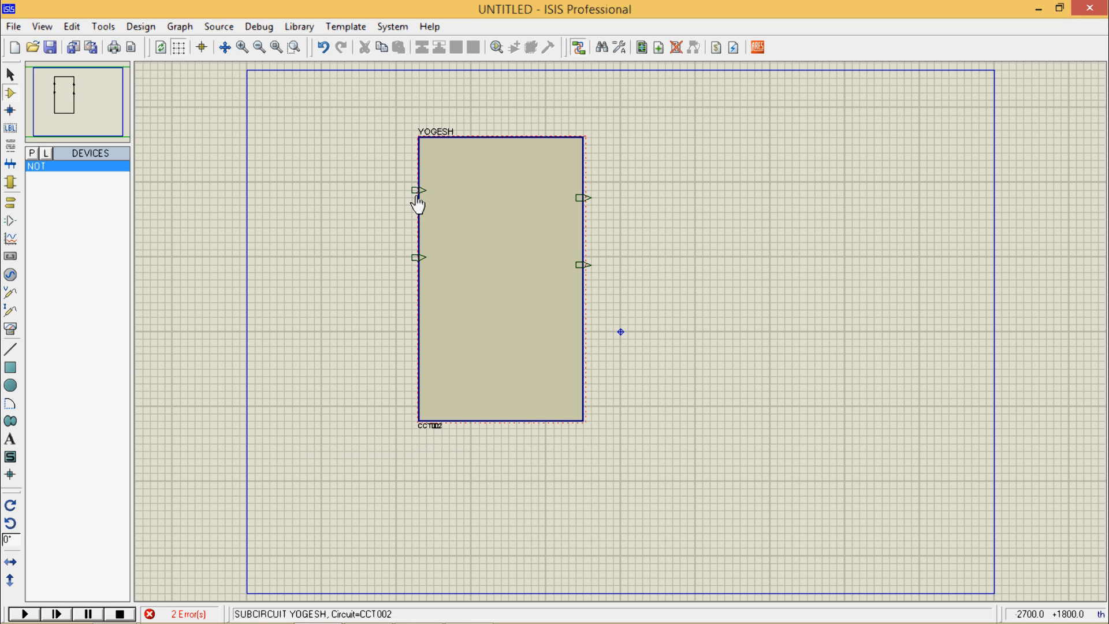
double_click(418, 189)
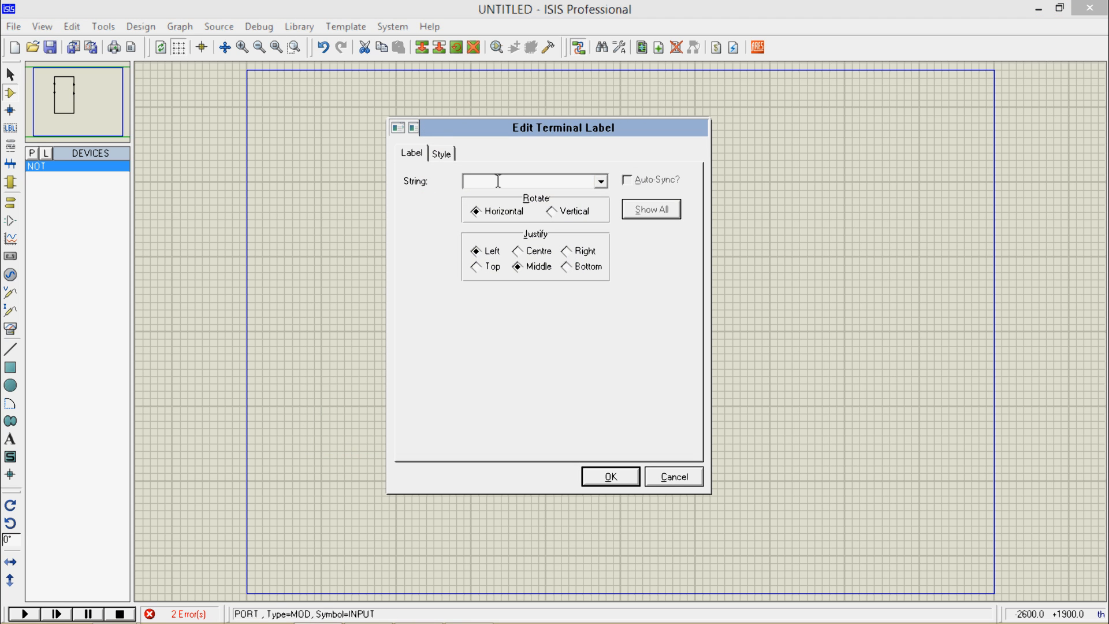
left_click(609, 476)
type("O")
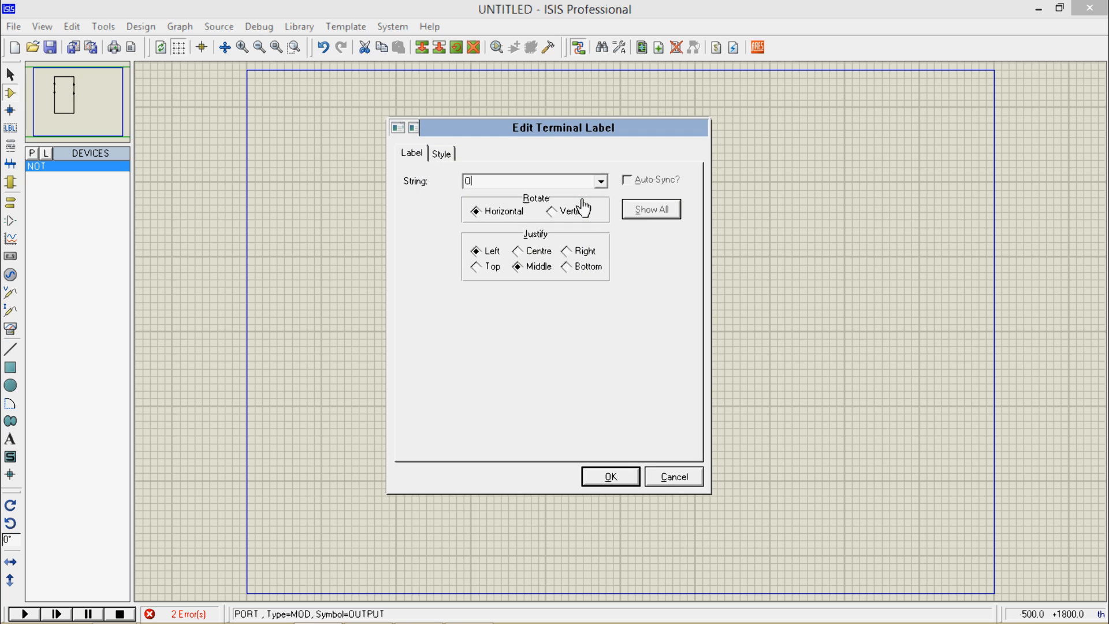
left_click(609, 476)
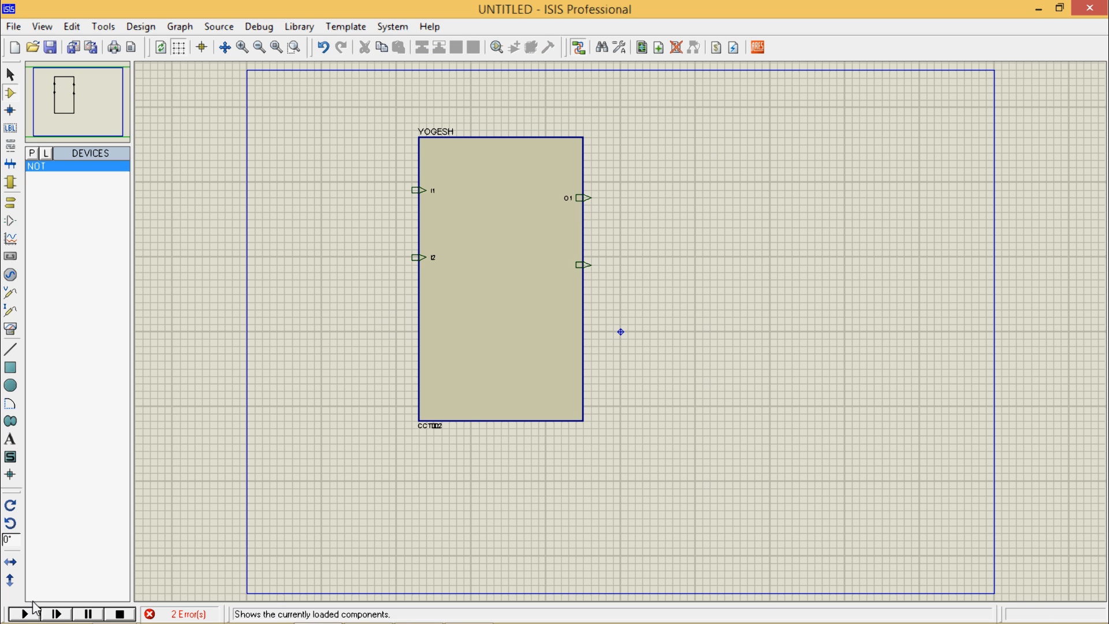
Briefly run and stop the simulation, then begin labeling the second output port.
left_click(26, 614)
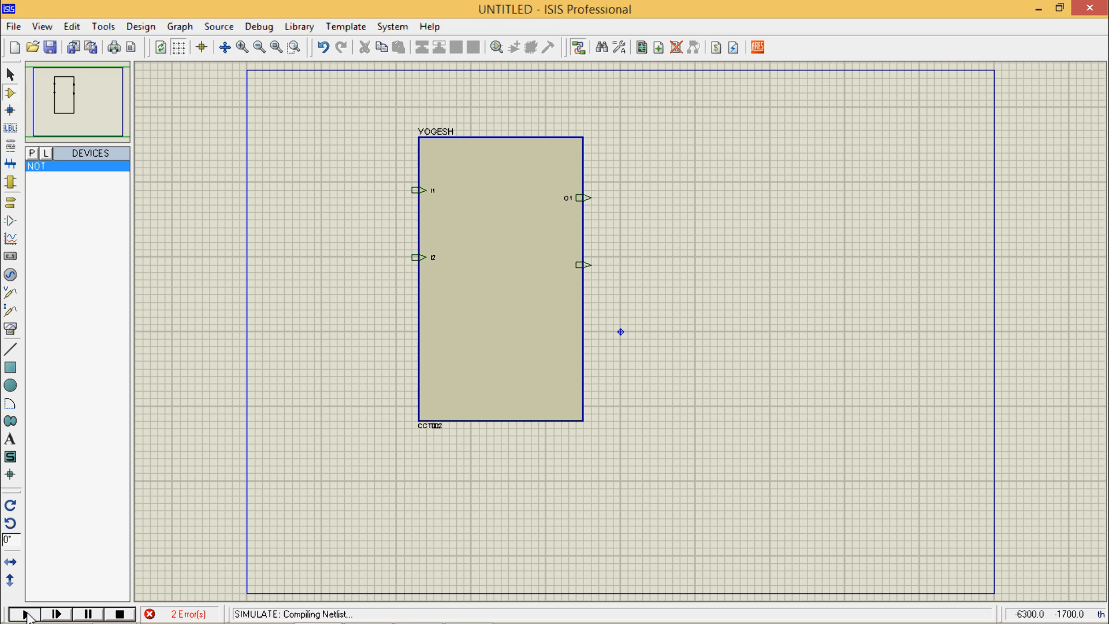
left_click(25, 613)
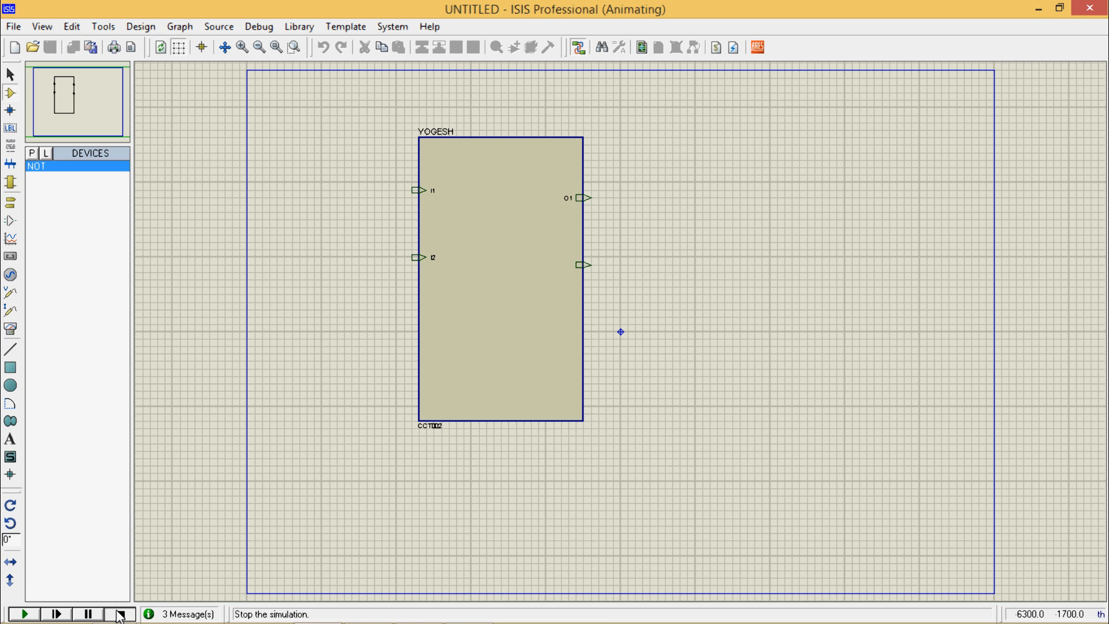
left_click(120, 614)
type("O2")
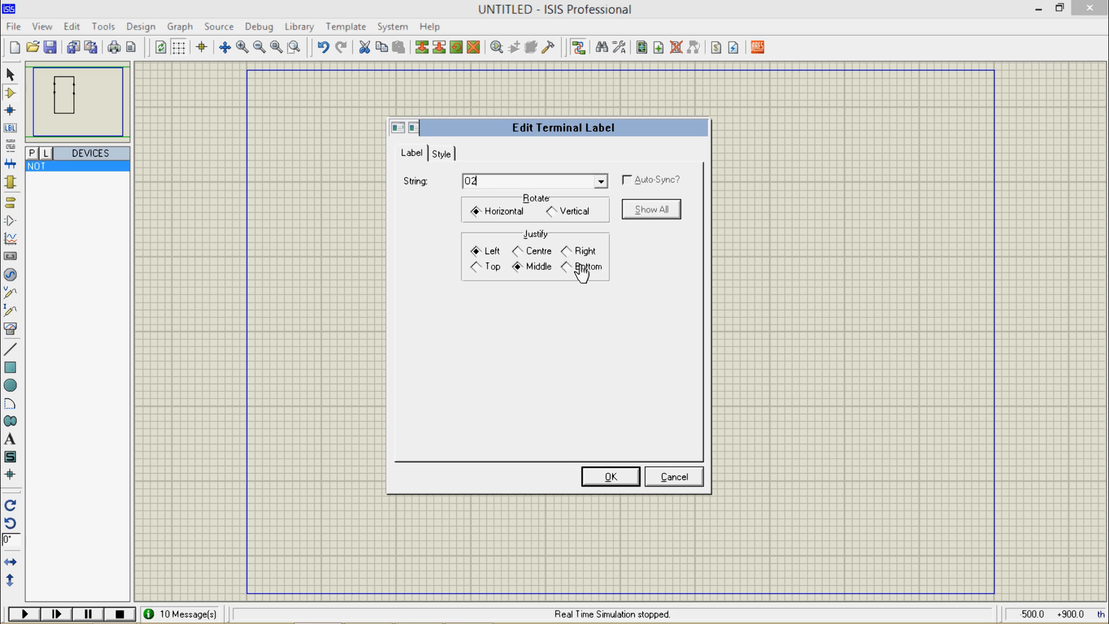
Confirm the O2 label on the second output, then run and stop the simulation.
left_click(609, 476)
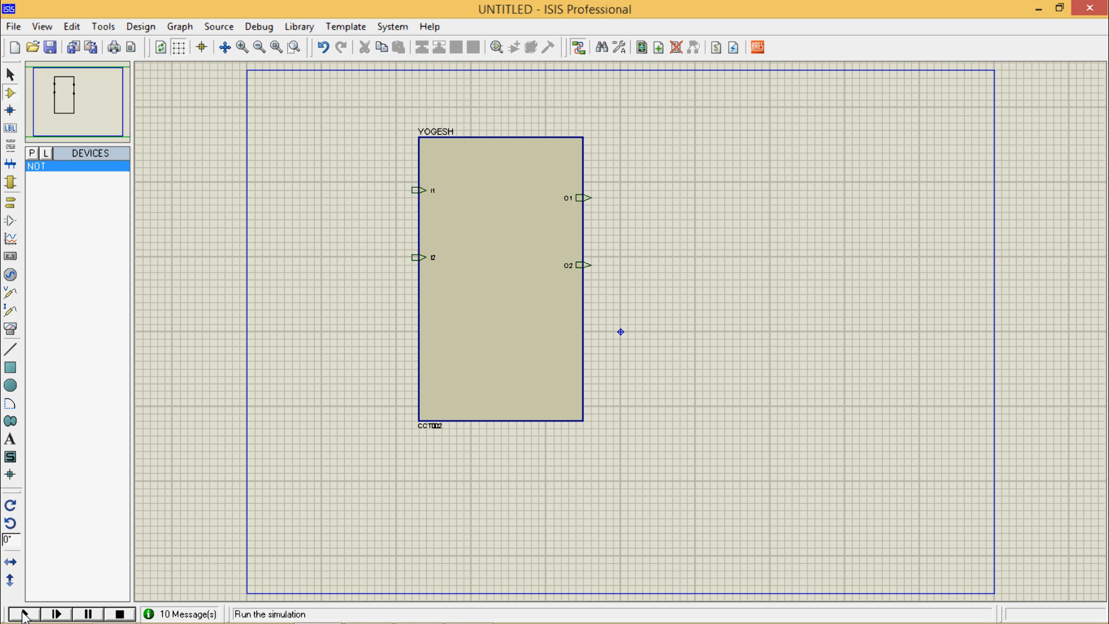
left_click(26, 615)
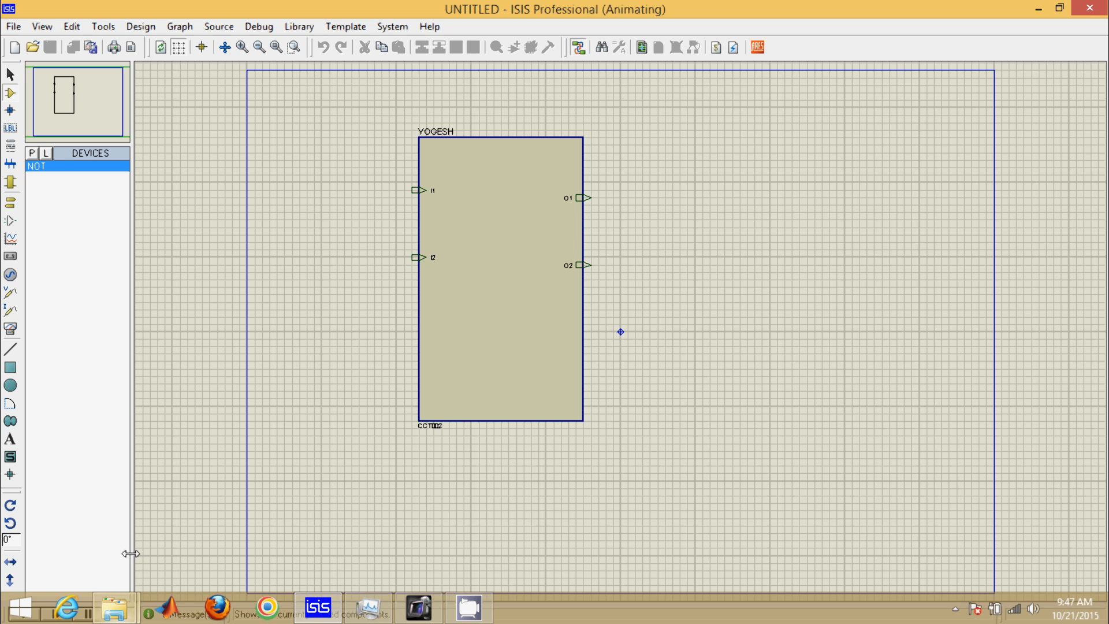
left_click(119, 614)
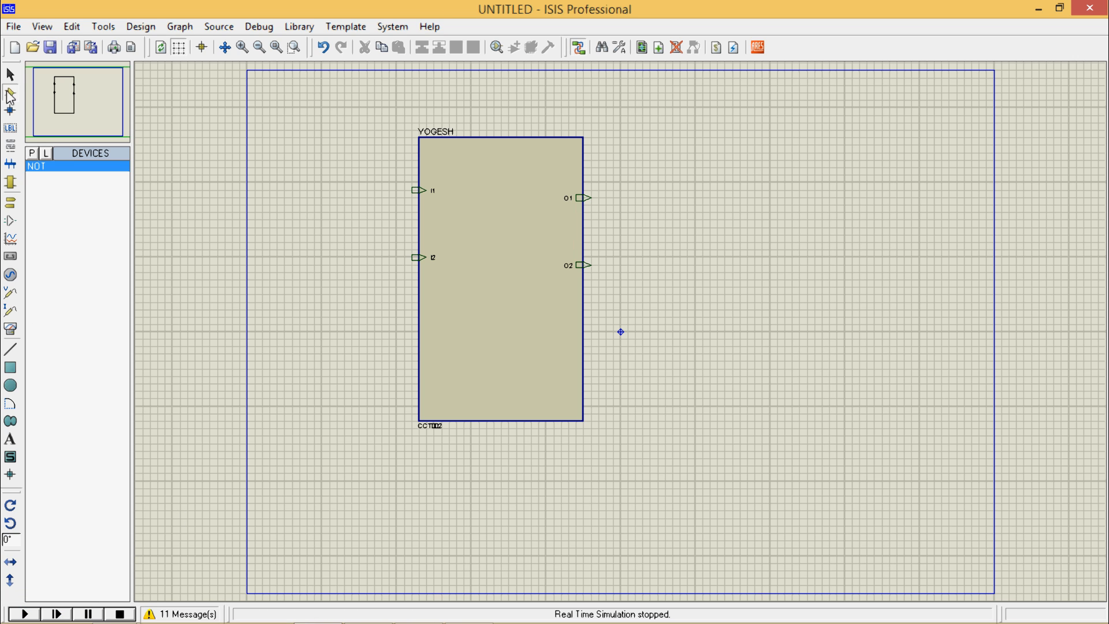
Search 'log' in Pick Devices and add LOGICSTATE and LOGICPROBE (BIG) to the parts list.
left_click(31, 153)
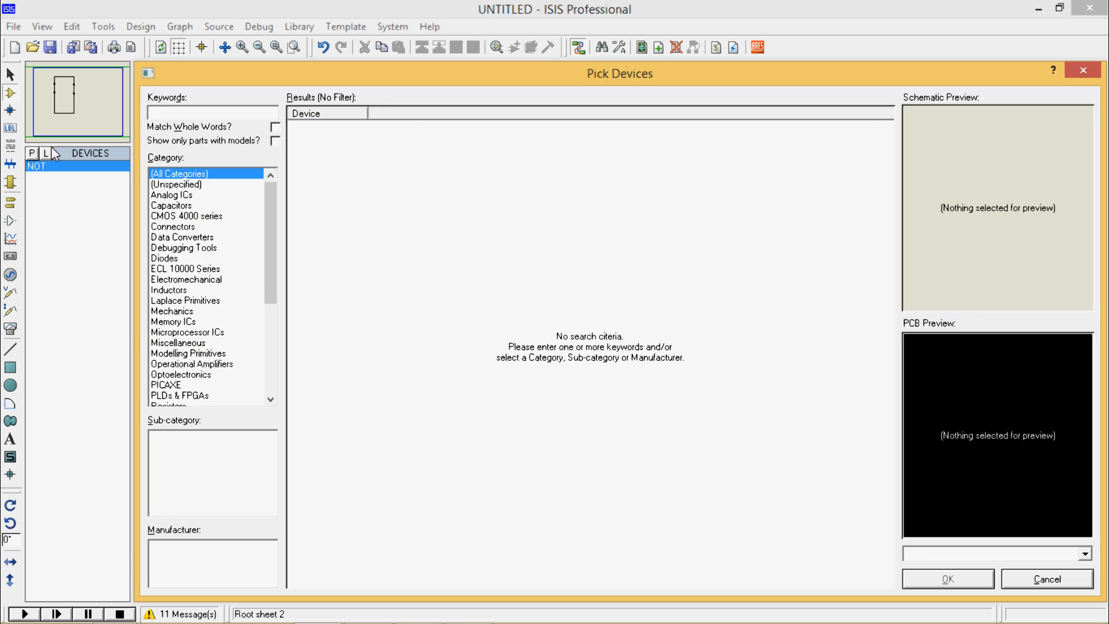
type("logic state")
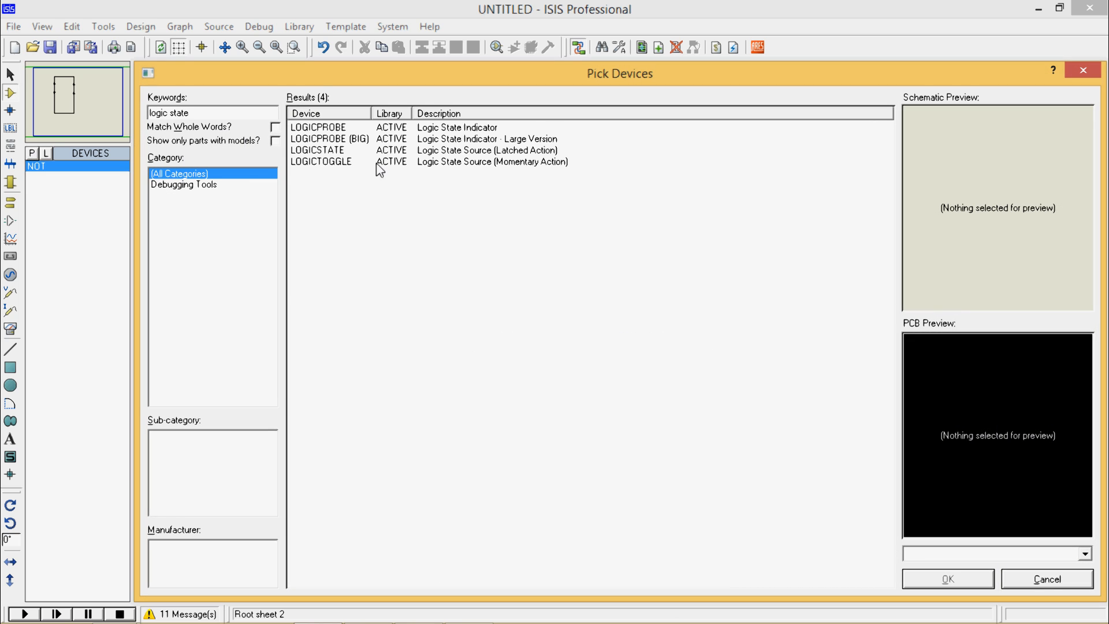
left_click(330, 138)
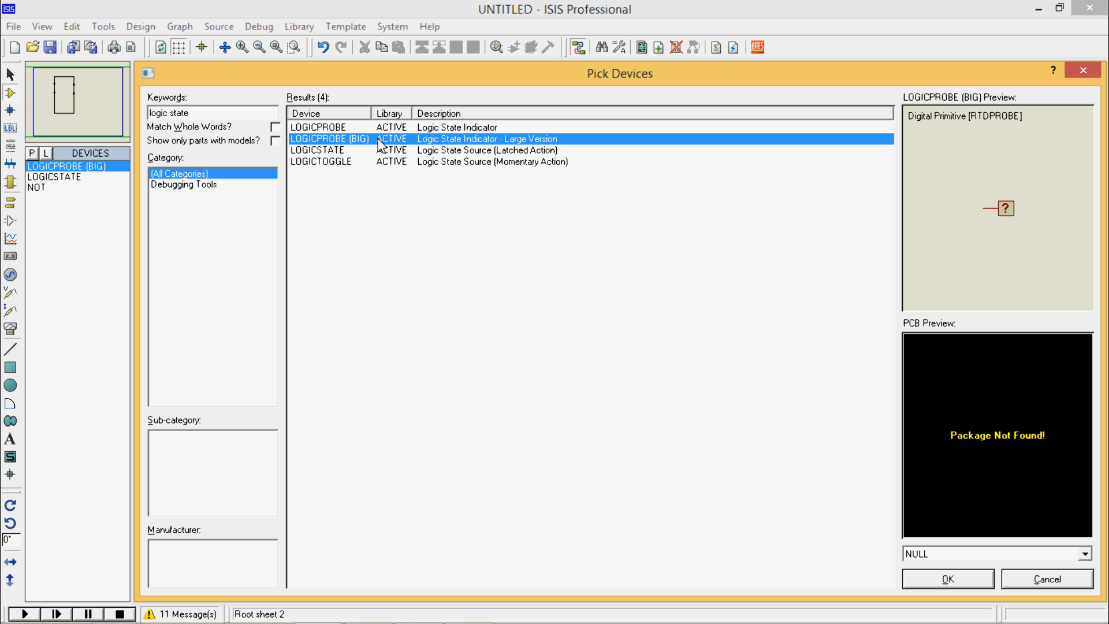
left_click(947, 579)
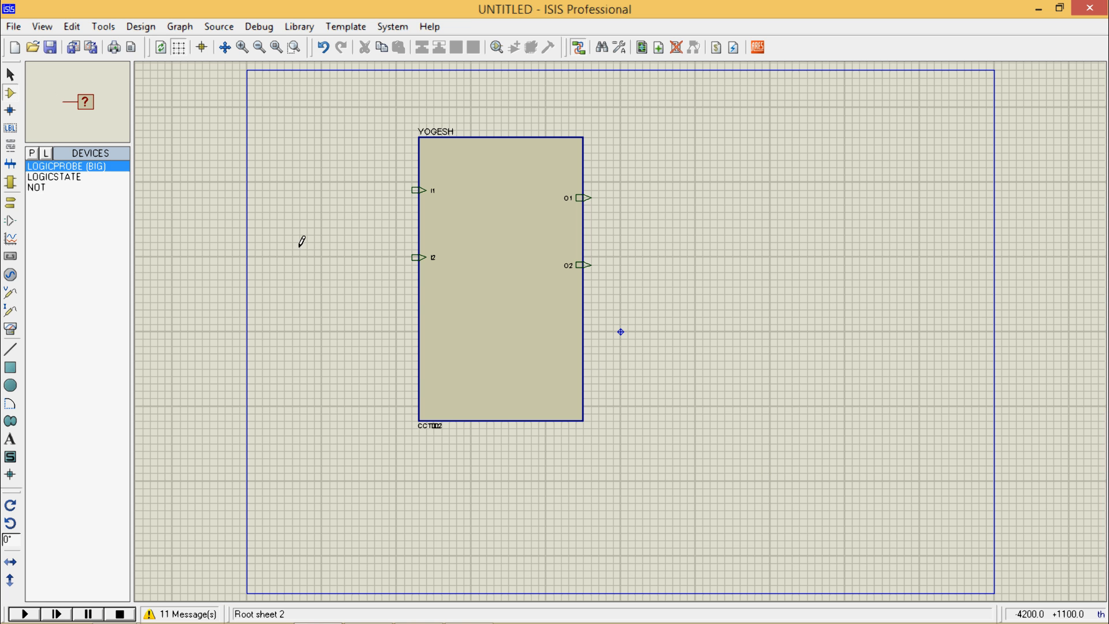
Place a LOGICSTATE source beside input I1 of the YOGESH block.
left_click(54, 176)
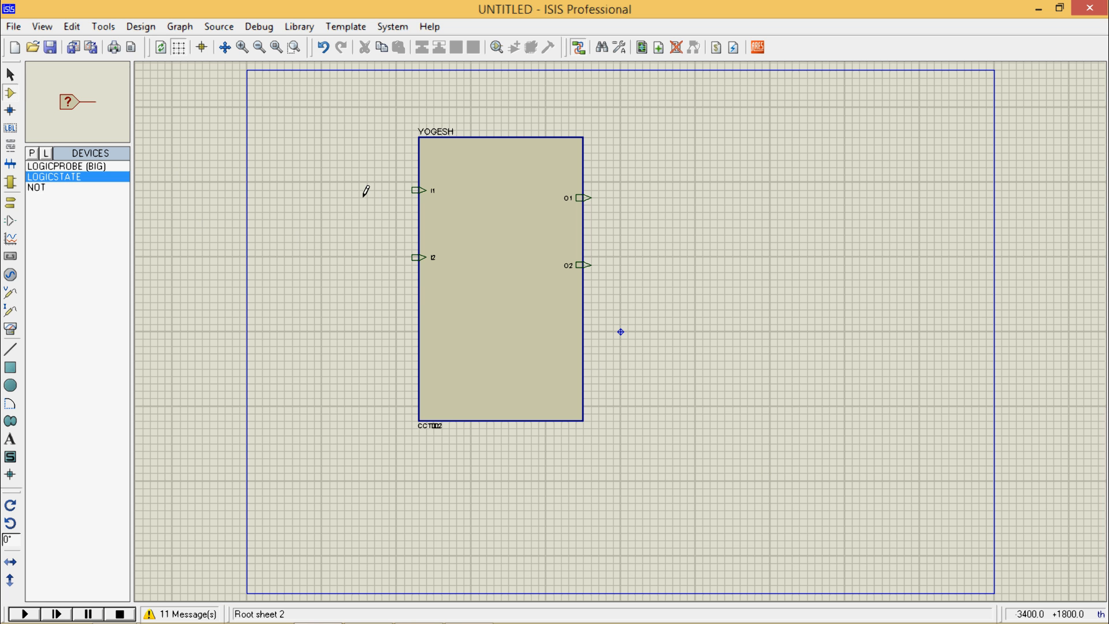
left_click(343, 190)
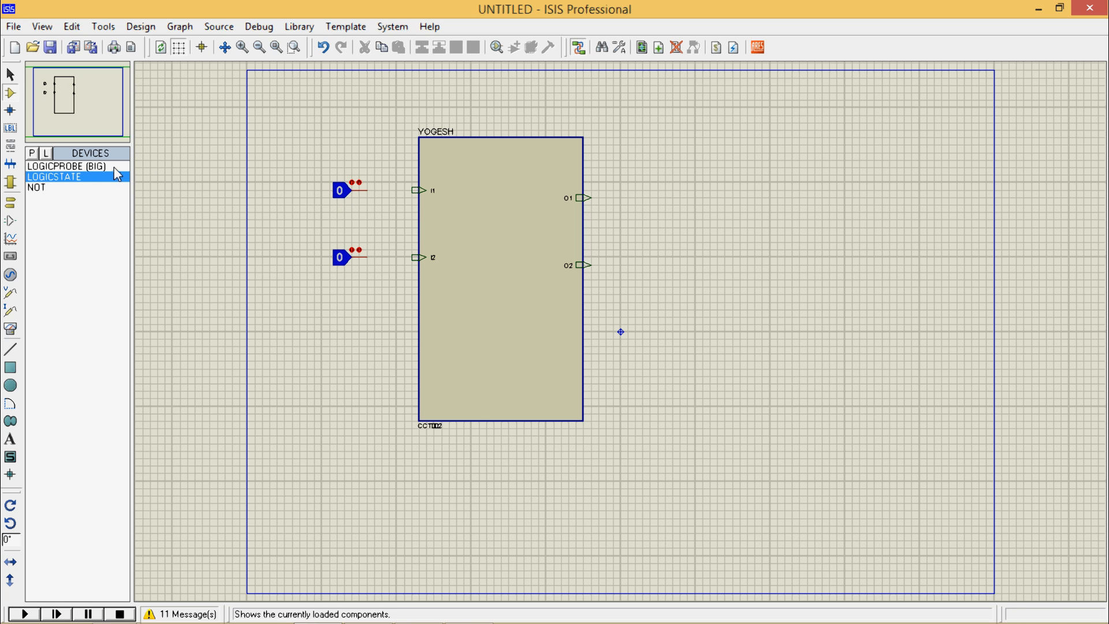
left_click(67, 165)
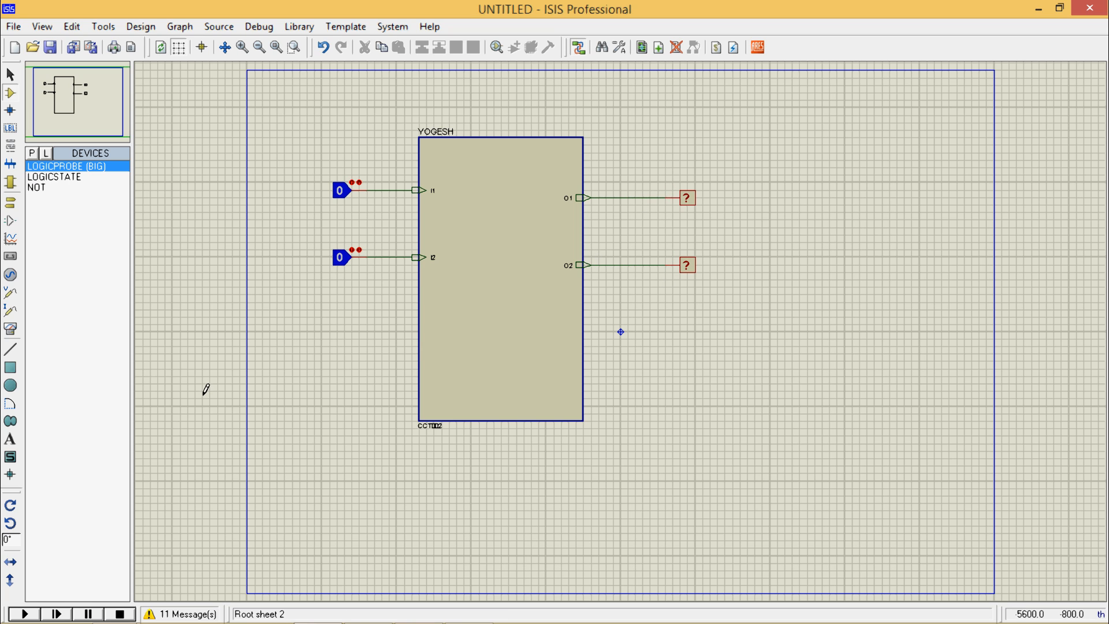
left_click(23, 613)
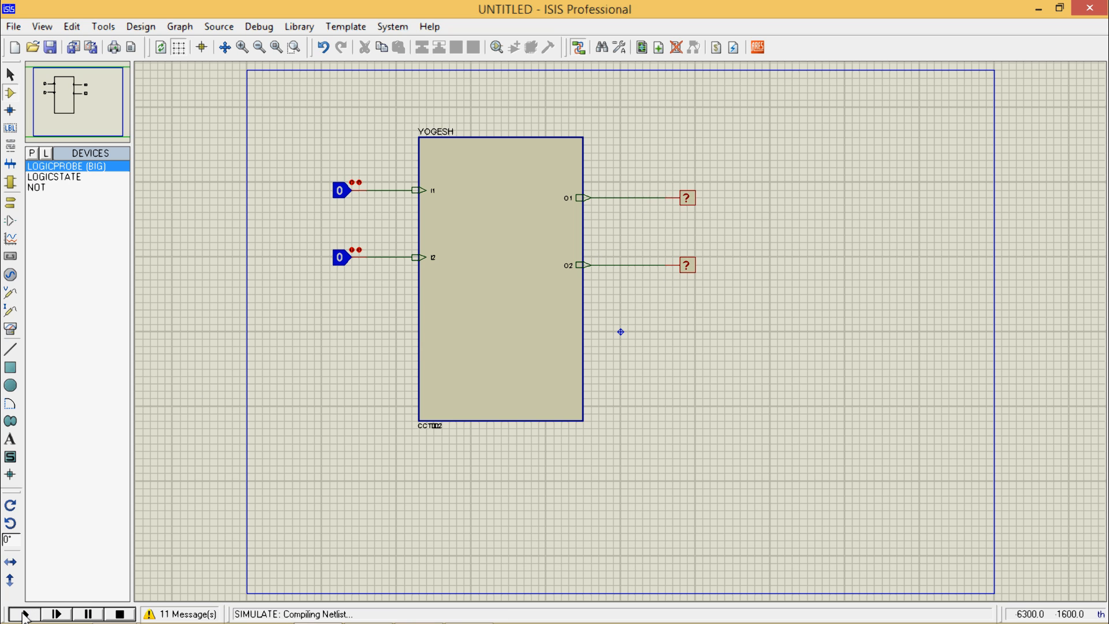
left_click(25, 613)
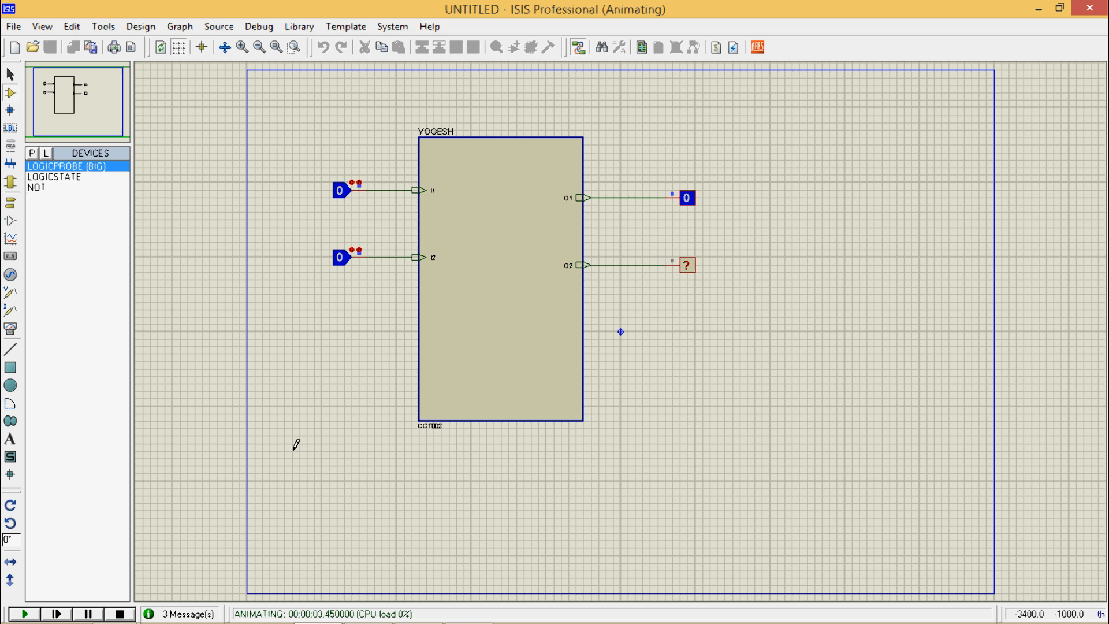
left_click(120, 613)
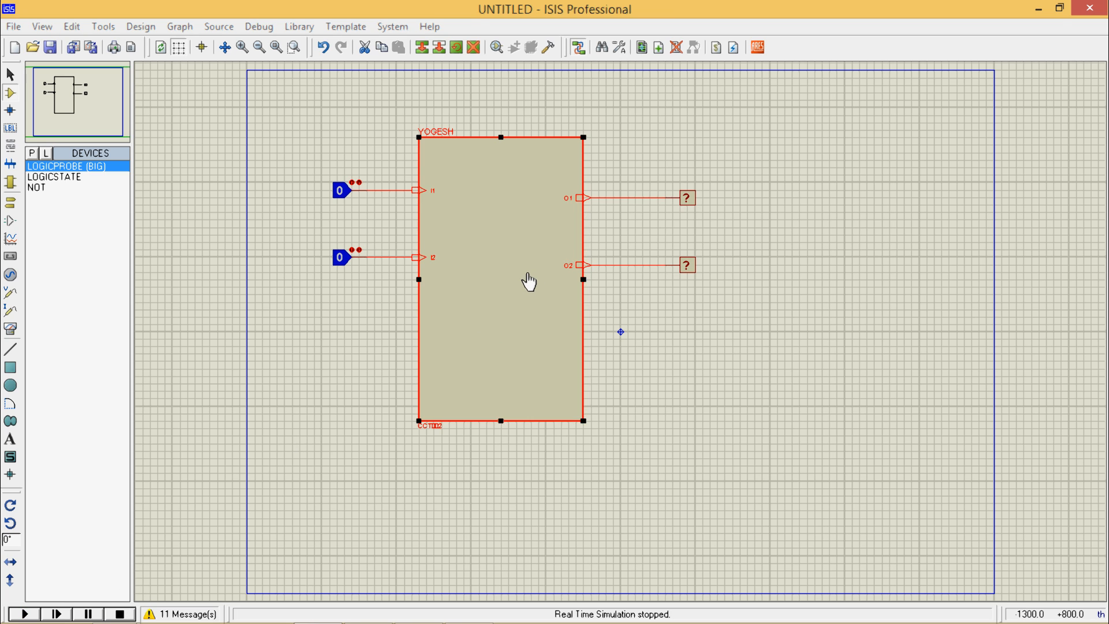
double_click(502, 280)
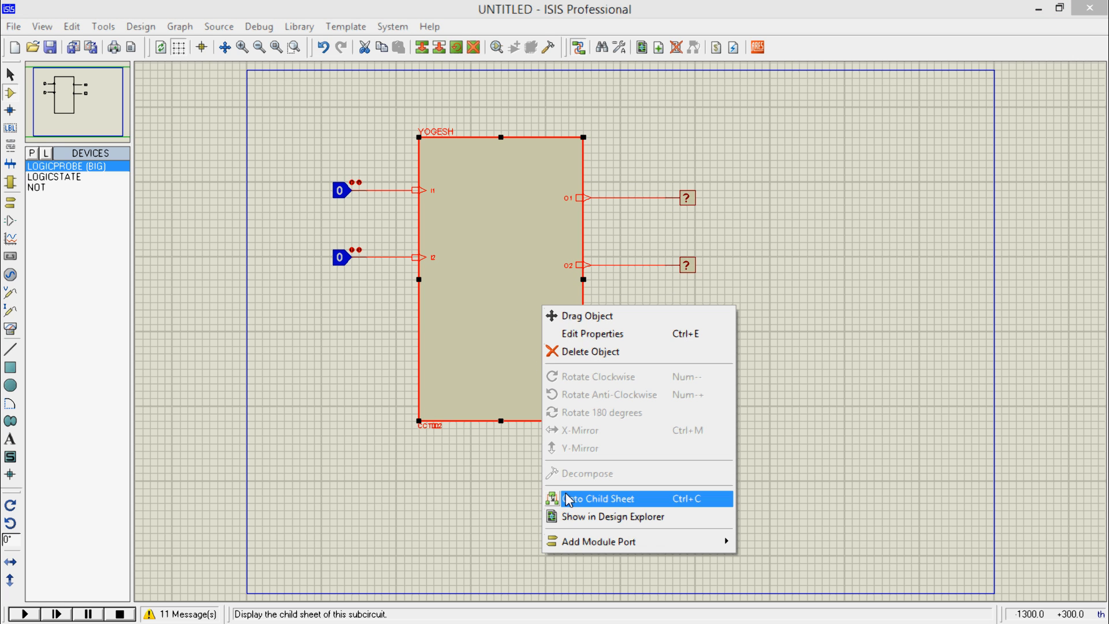
left_click(605, 498)
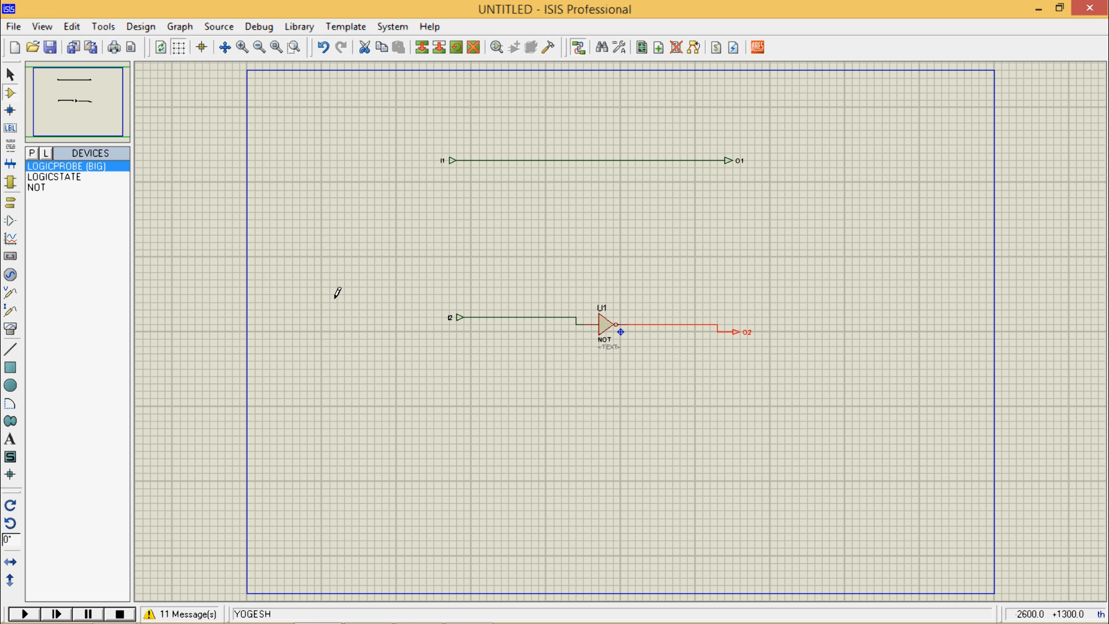
mouse_move(377, 284)
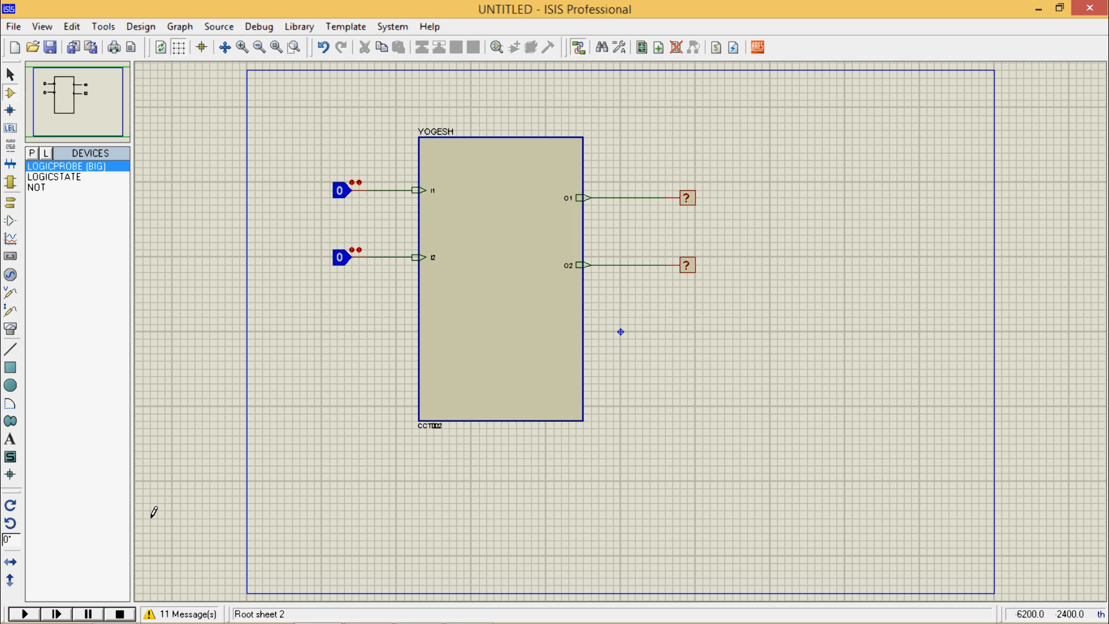
Start the simulation and toggle the I2 logic state to 1 and back to 0.
left_click(24, 614)
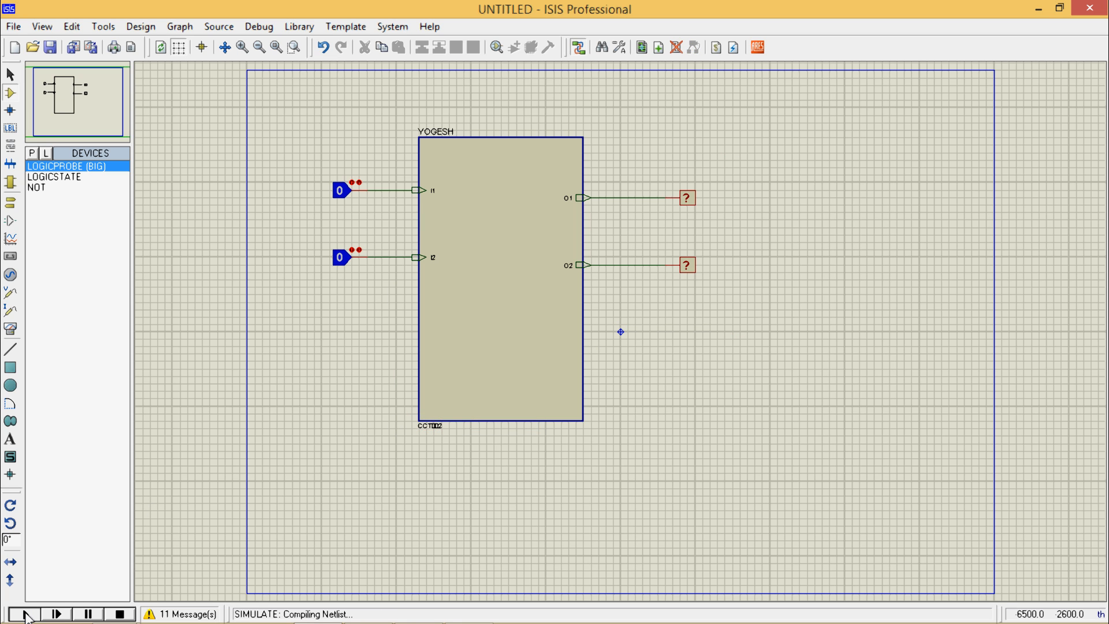
left_click(26, 614)
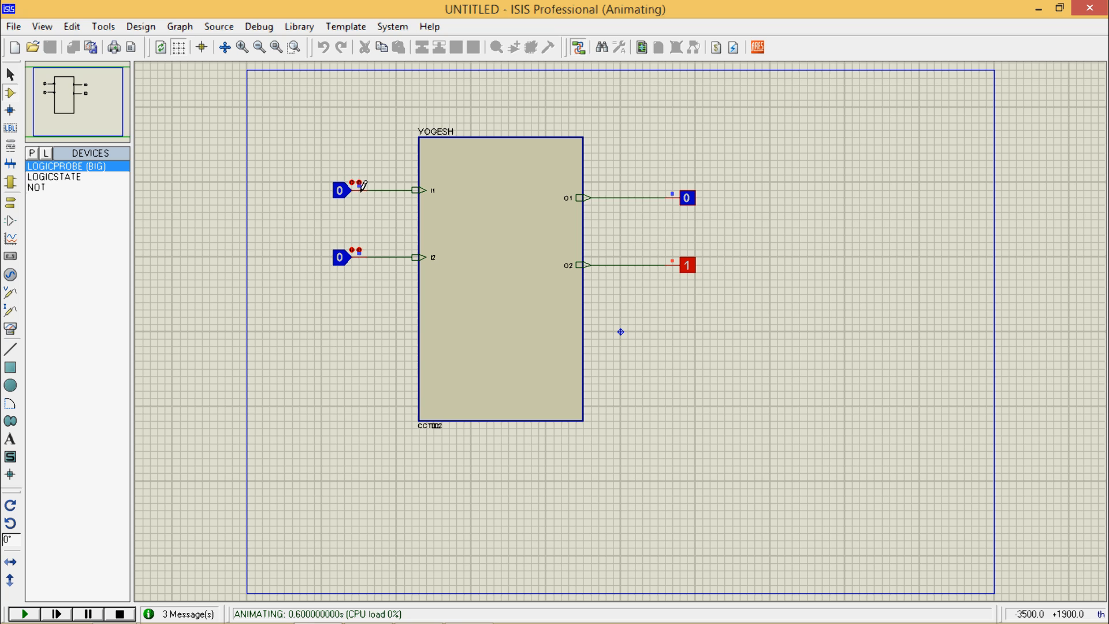
mouse_move(647, 176)
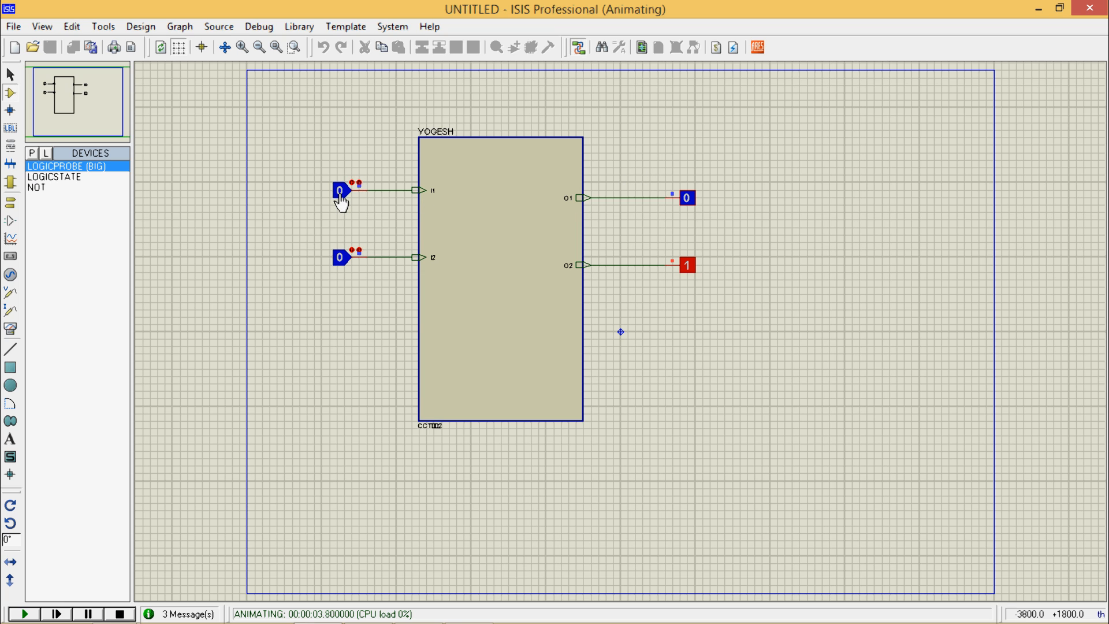
left_click(340, 256)
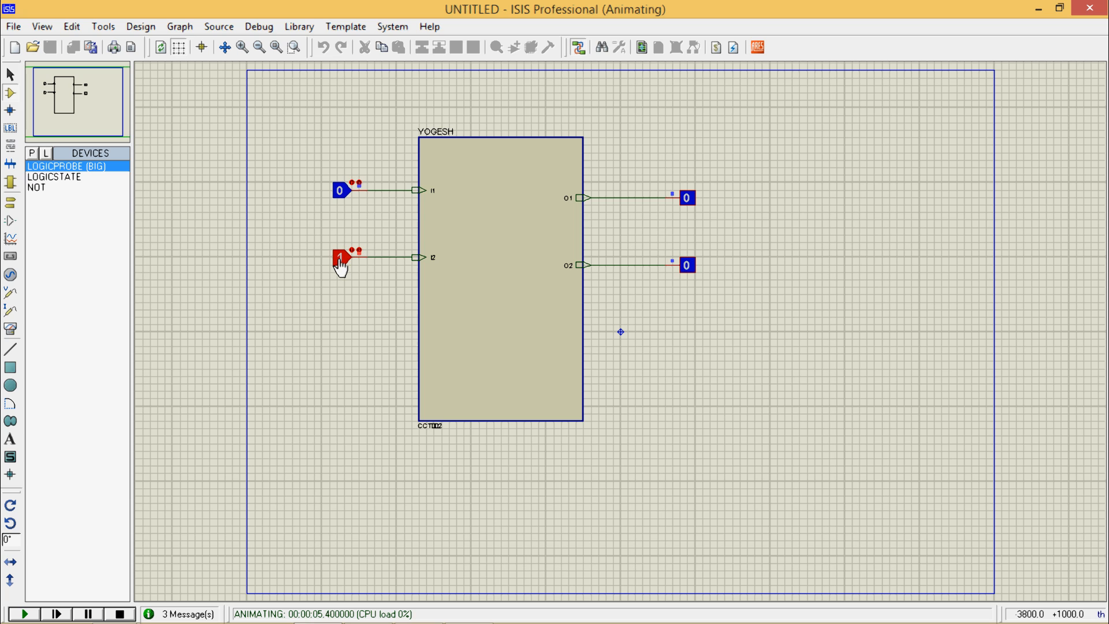
left_click(340, 256)
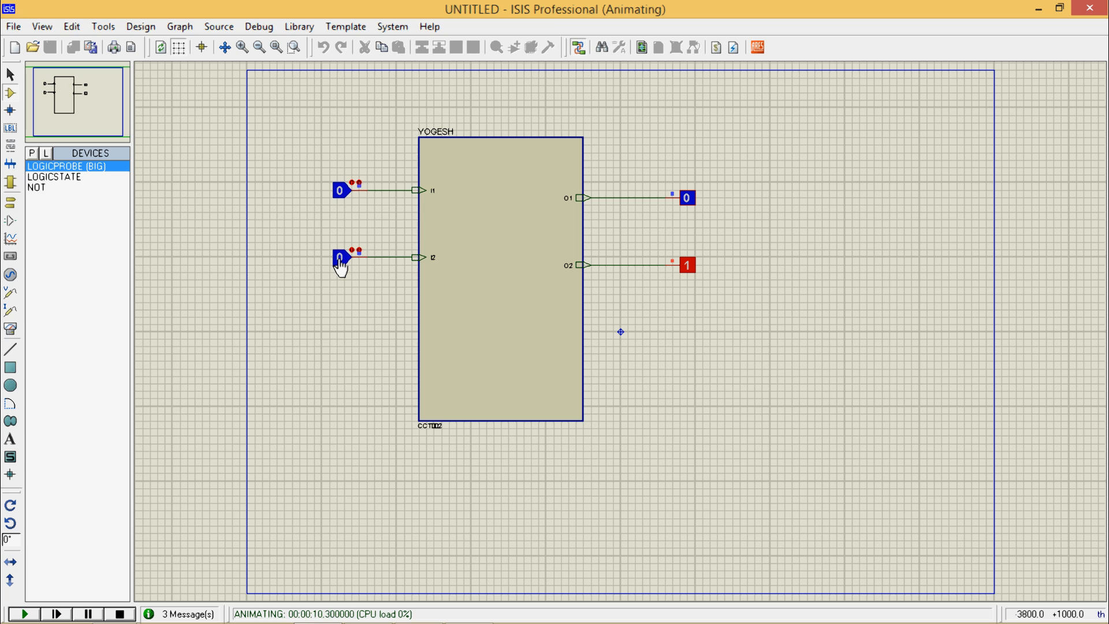
mouse_move(781, 196)
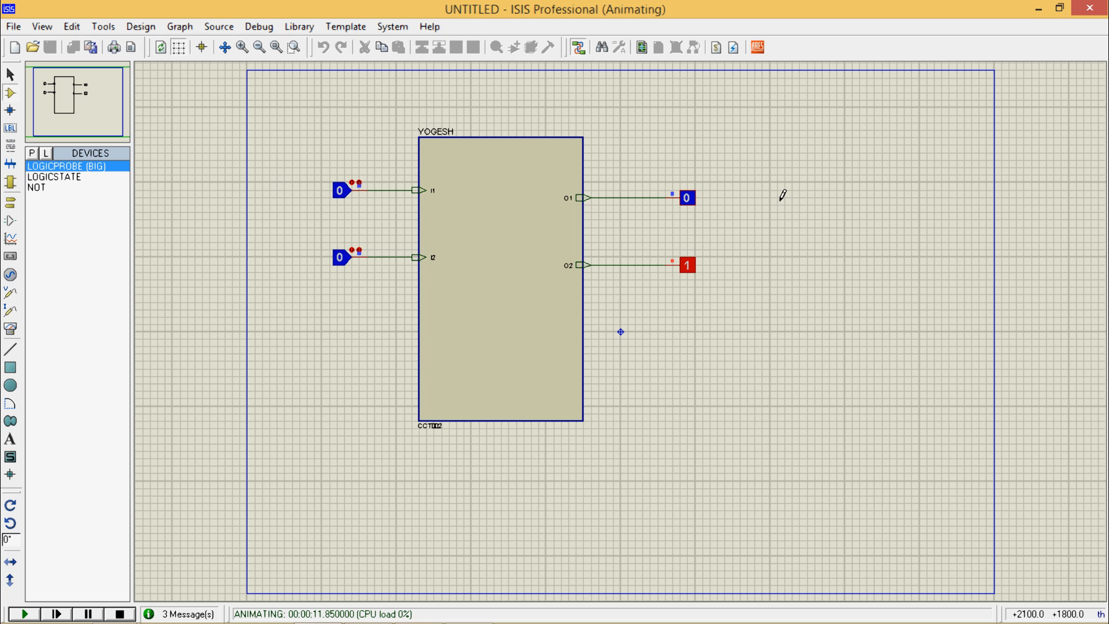
mouse_move(352, 476)
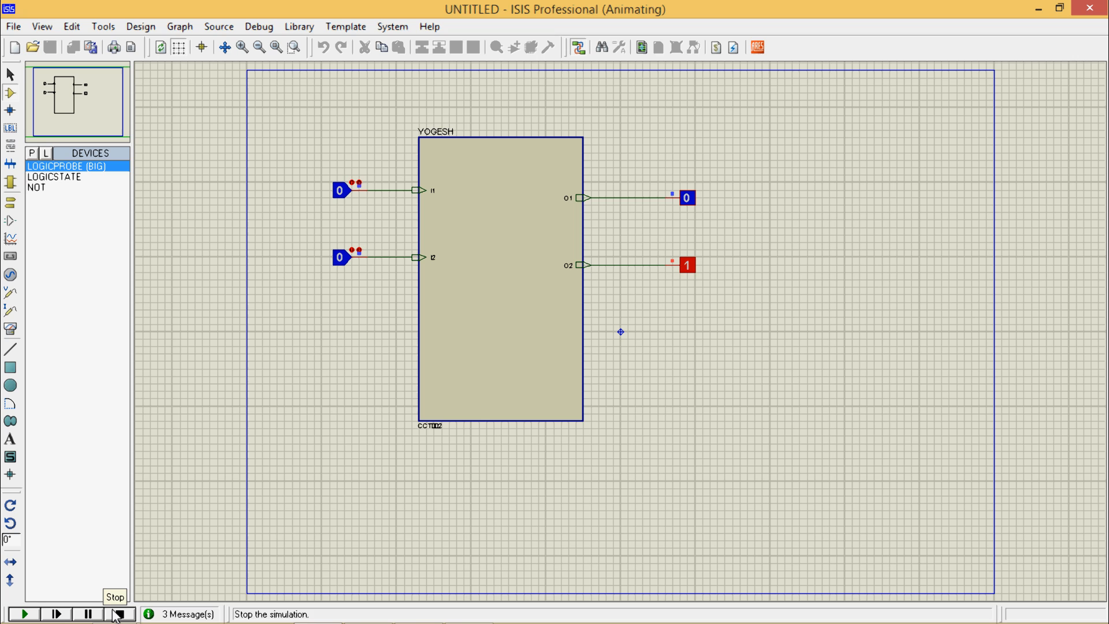
Stop the simulation and choose a larger sheet format under System > Set Sheet Sizes.
left_click(120, 613)
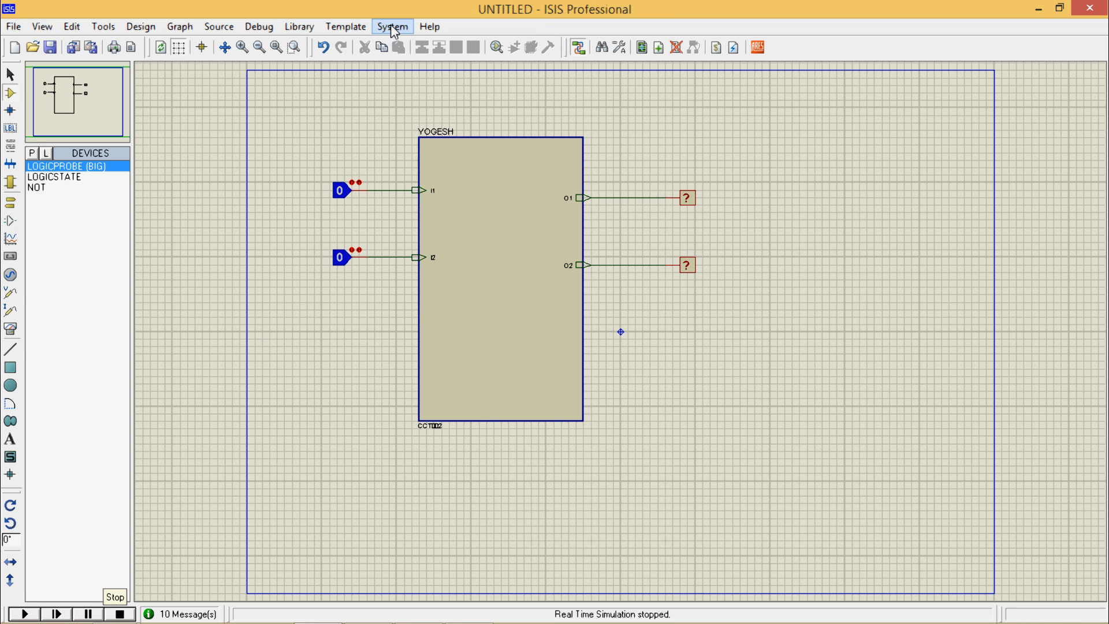
left_click(392, 26)
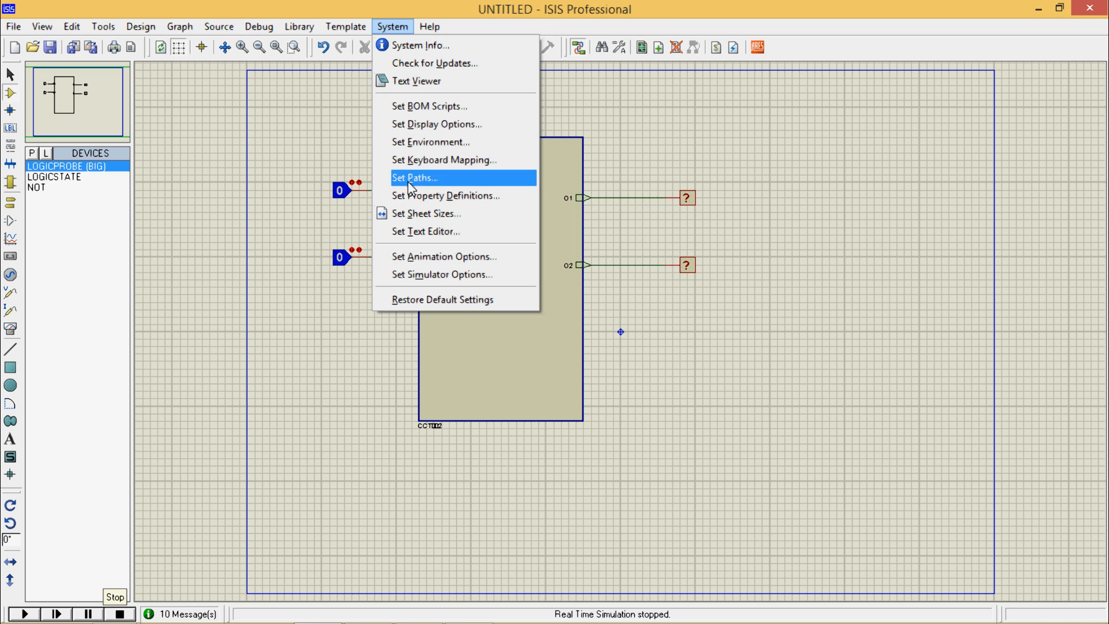
mouse_move(406, 184)
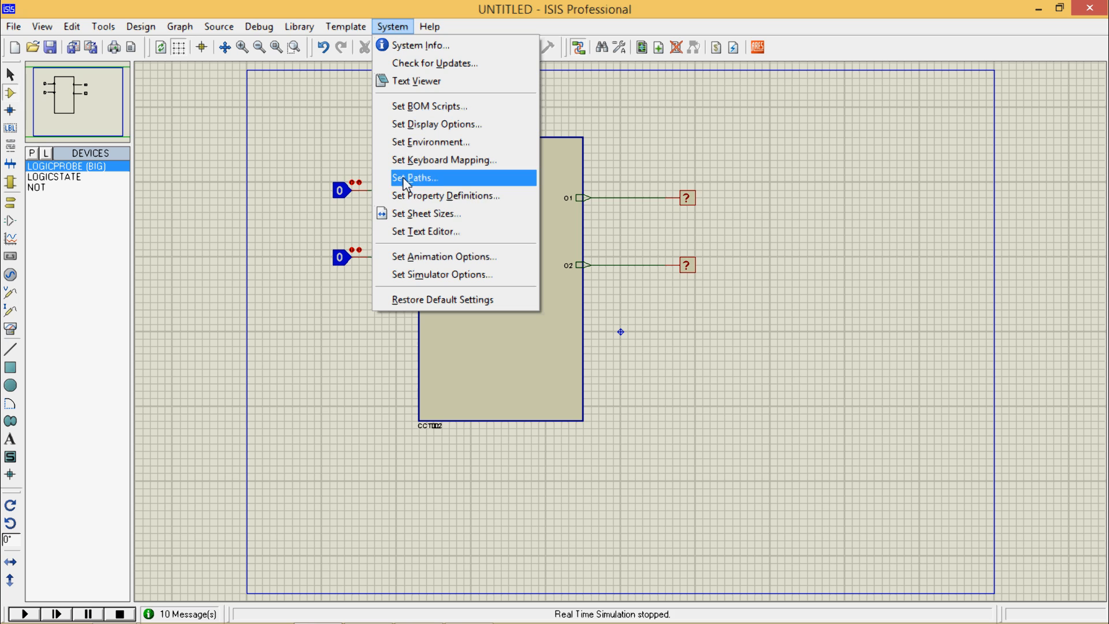
left_click(428, 213)
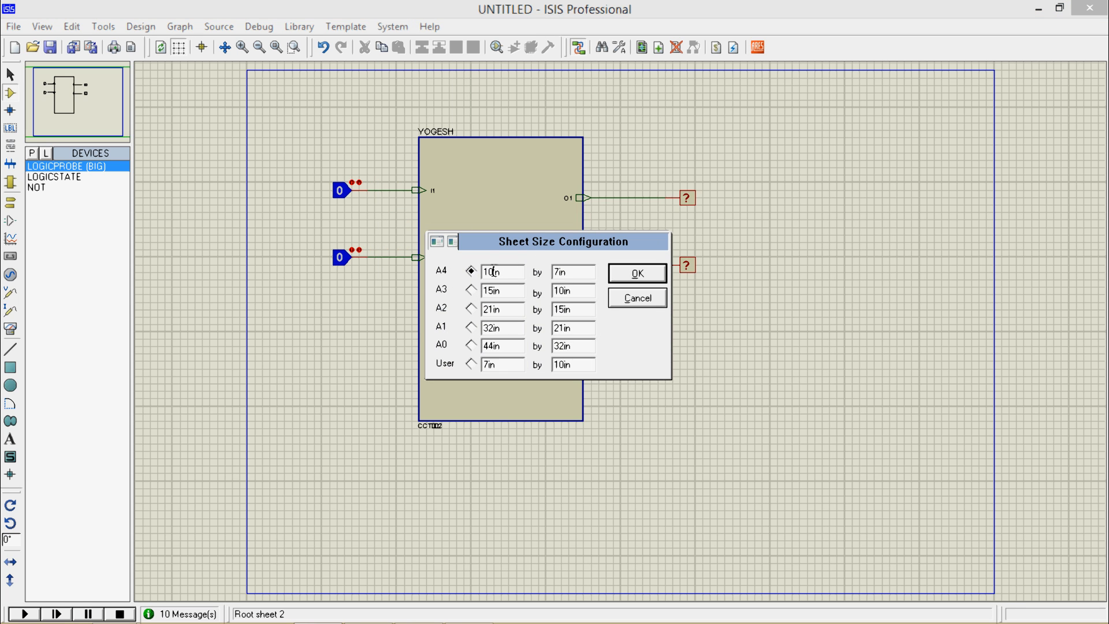
left_click(574, 272)
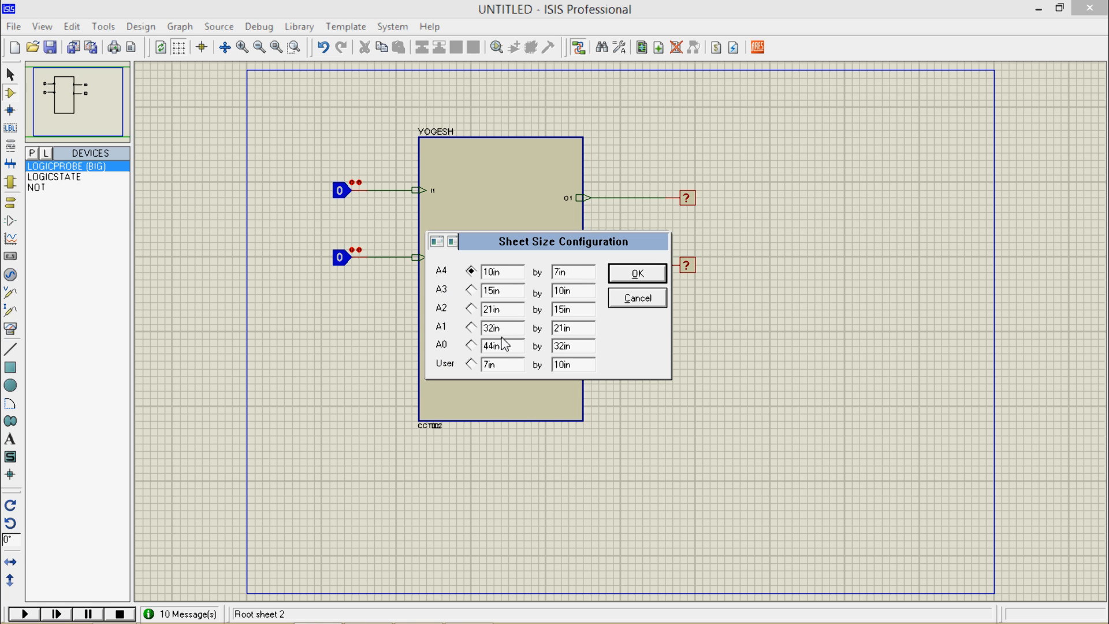
mouse_move(472, 315)
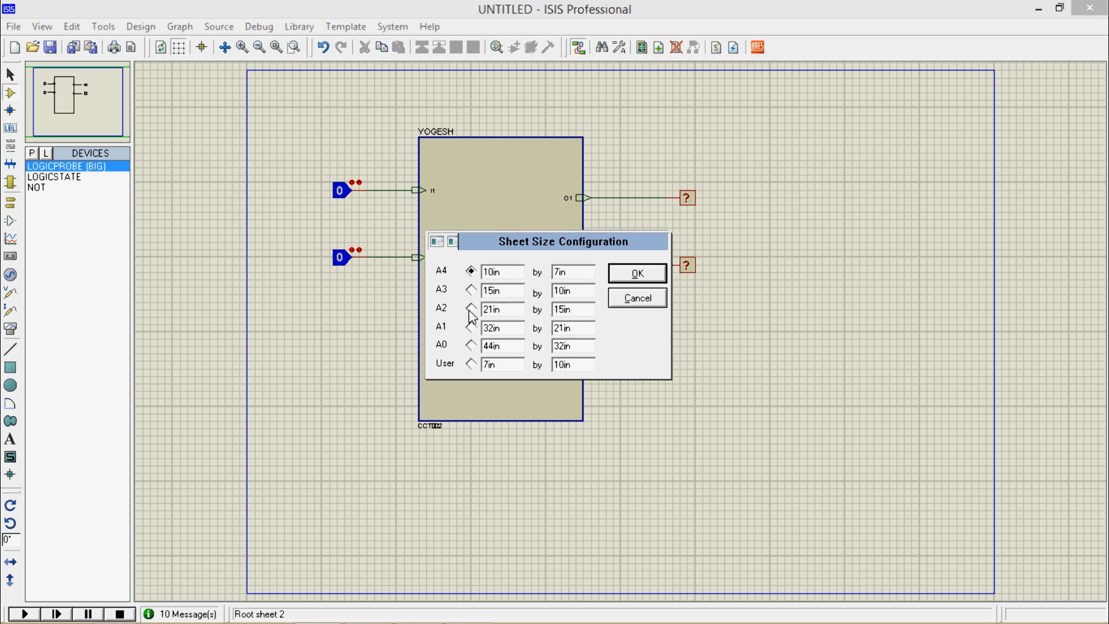
left_click(635, 273)
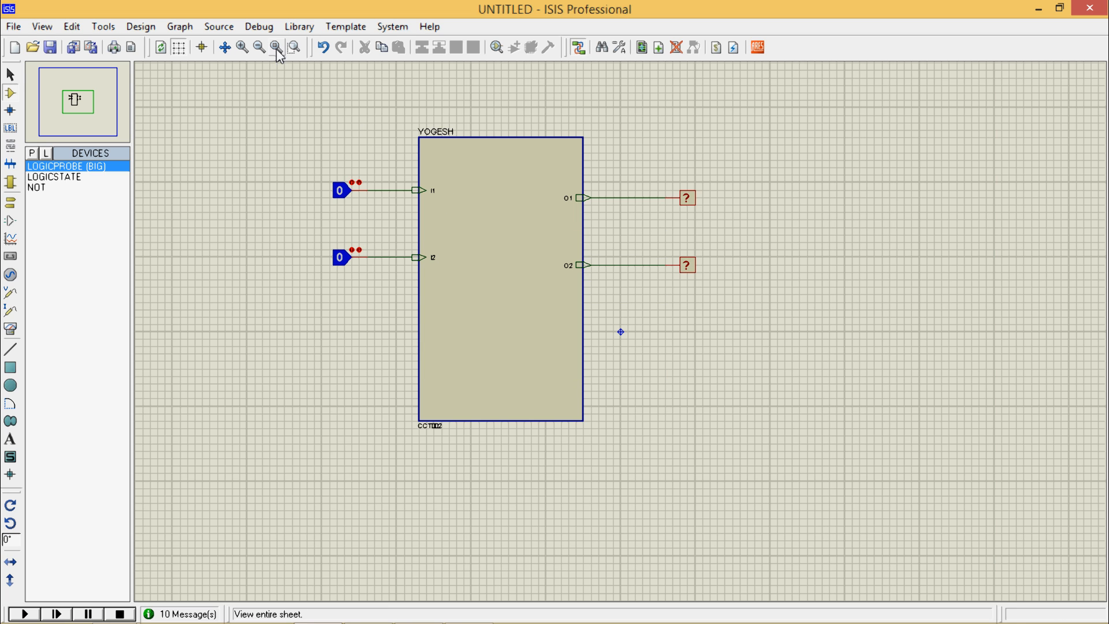
View the entire enlarged sheet and reopen the Set Sheet Sizes dialog.
left_click(259, 46)
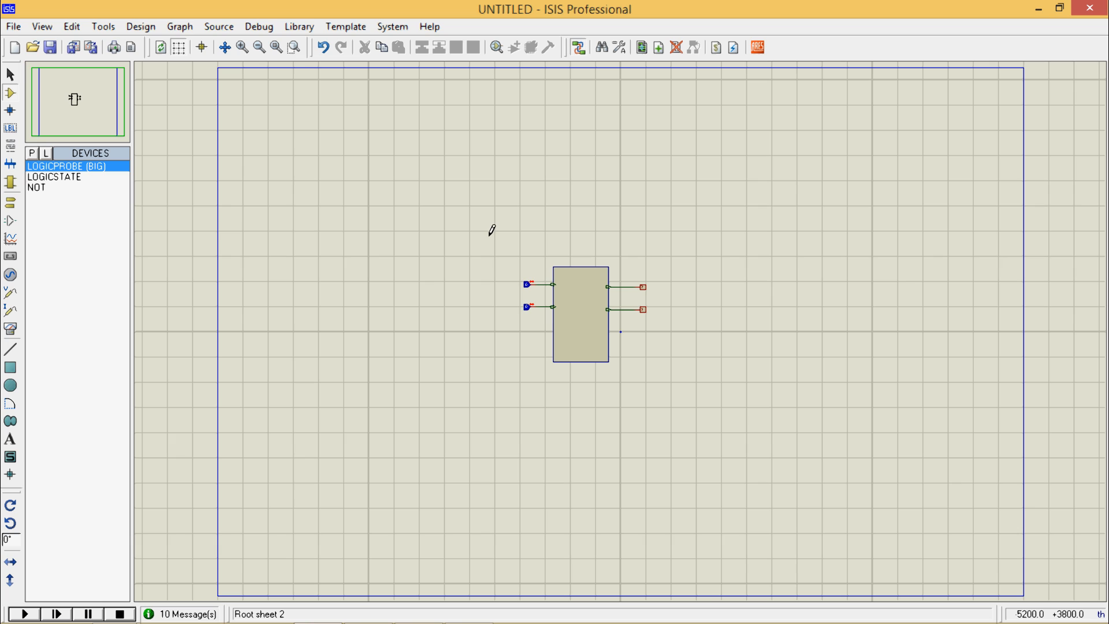
mouse_move(502, 256)
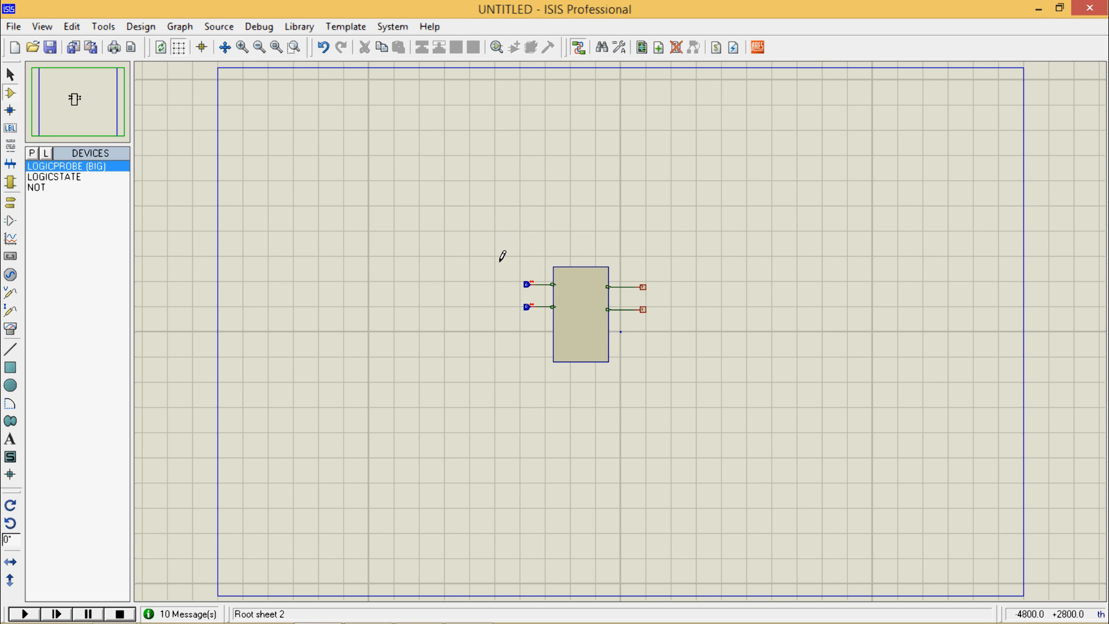
mouse_move(529, 281)
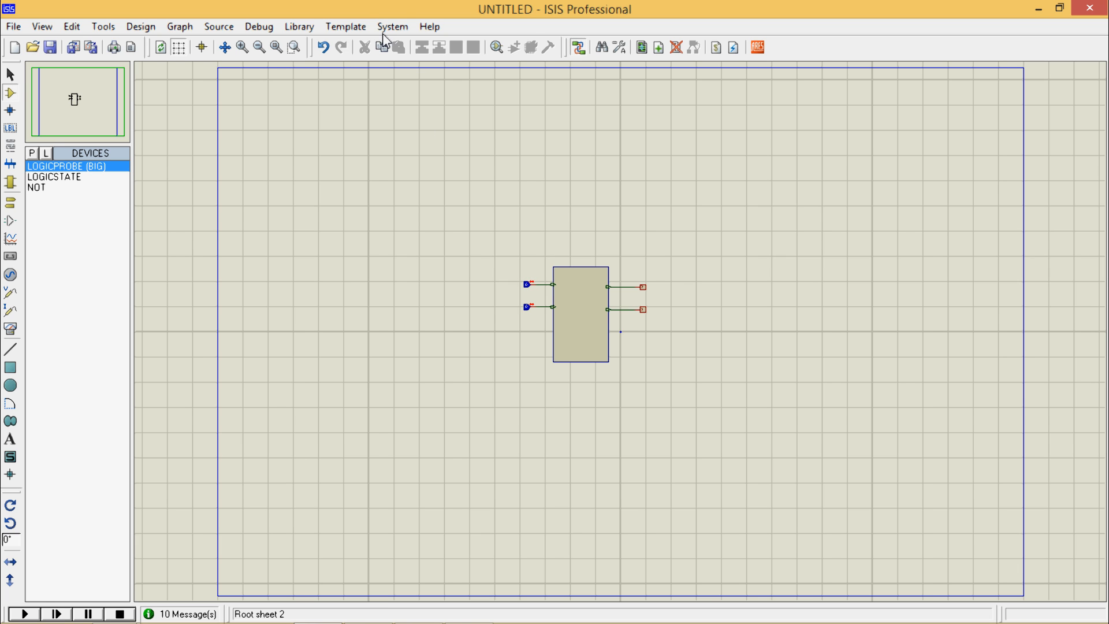
left_click(392, 26)
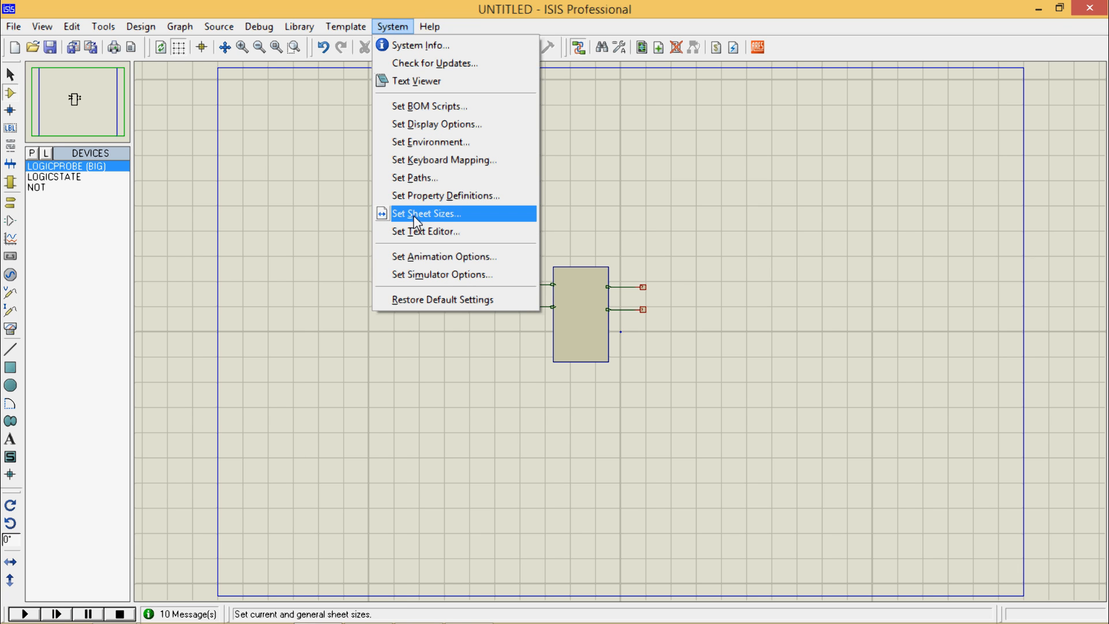
left_click(426, 214)
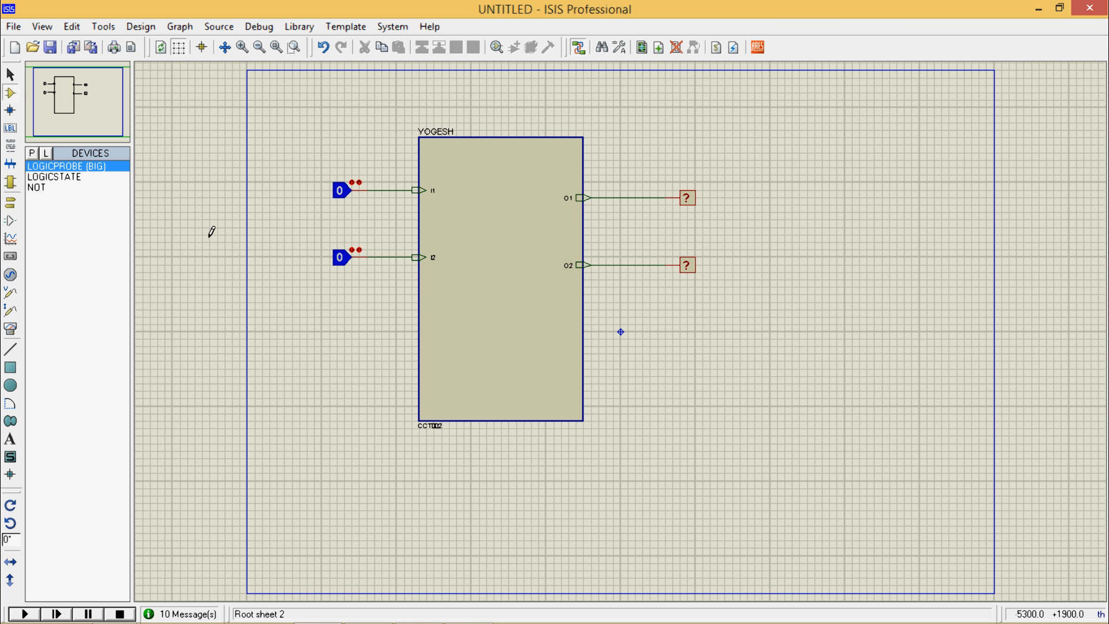
mouse_move(221, 415)
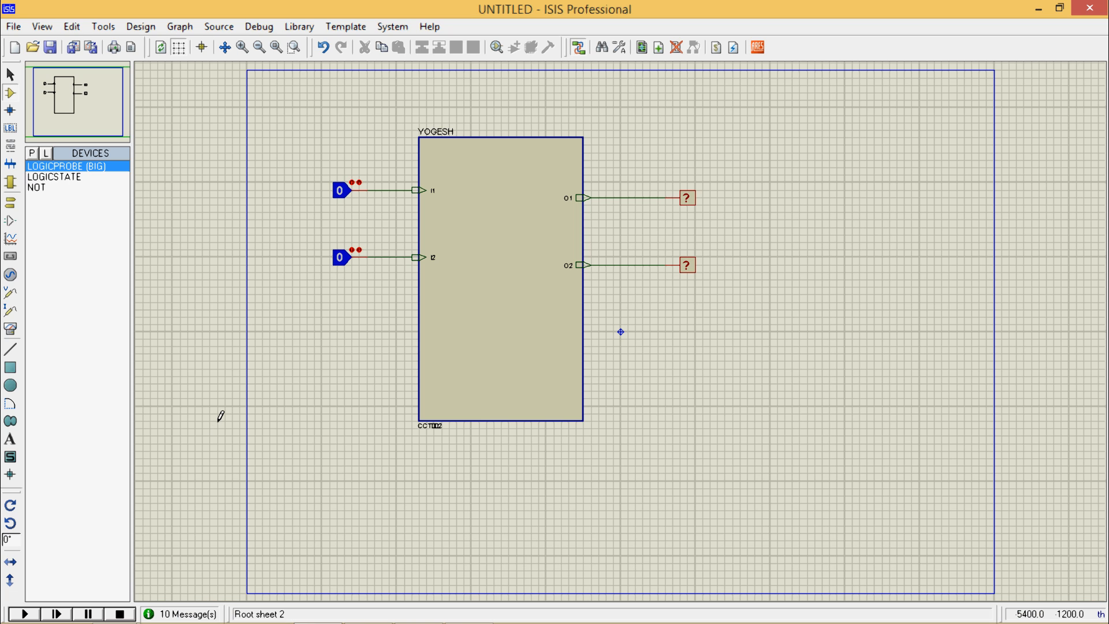